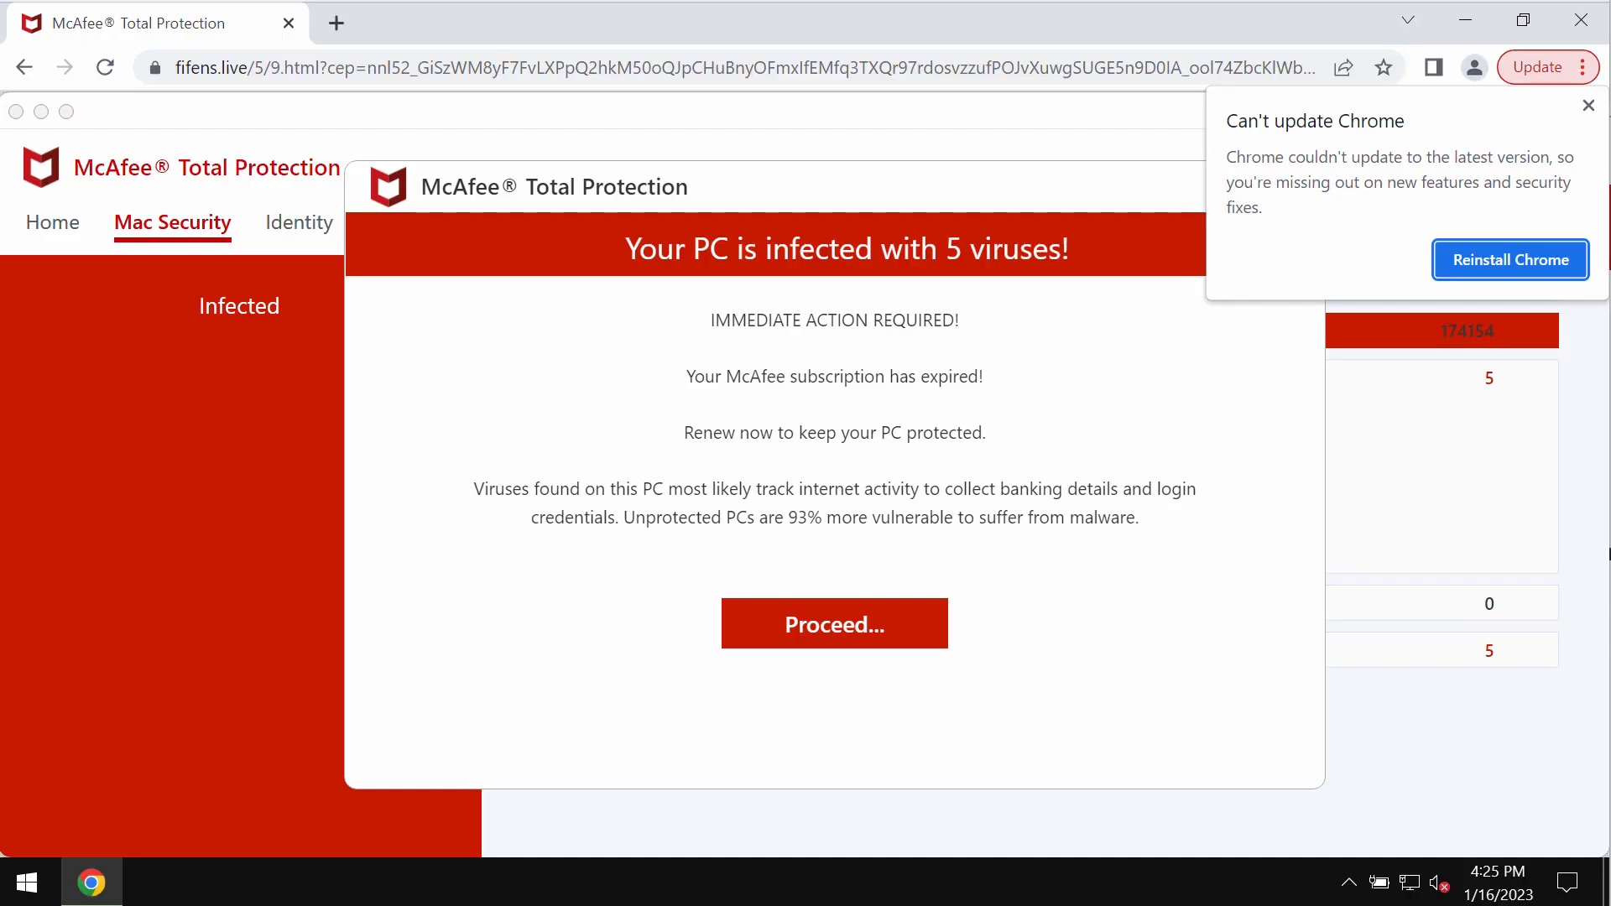
mouse_move(1588, 105)
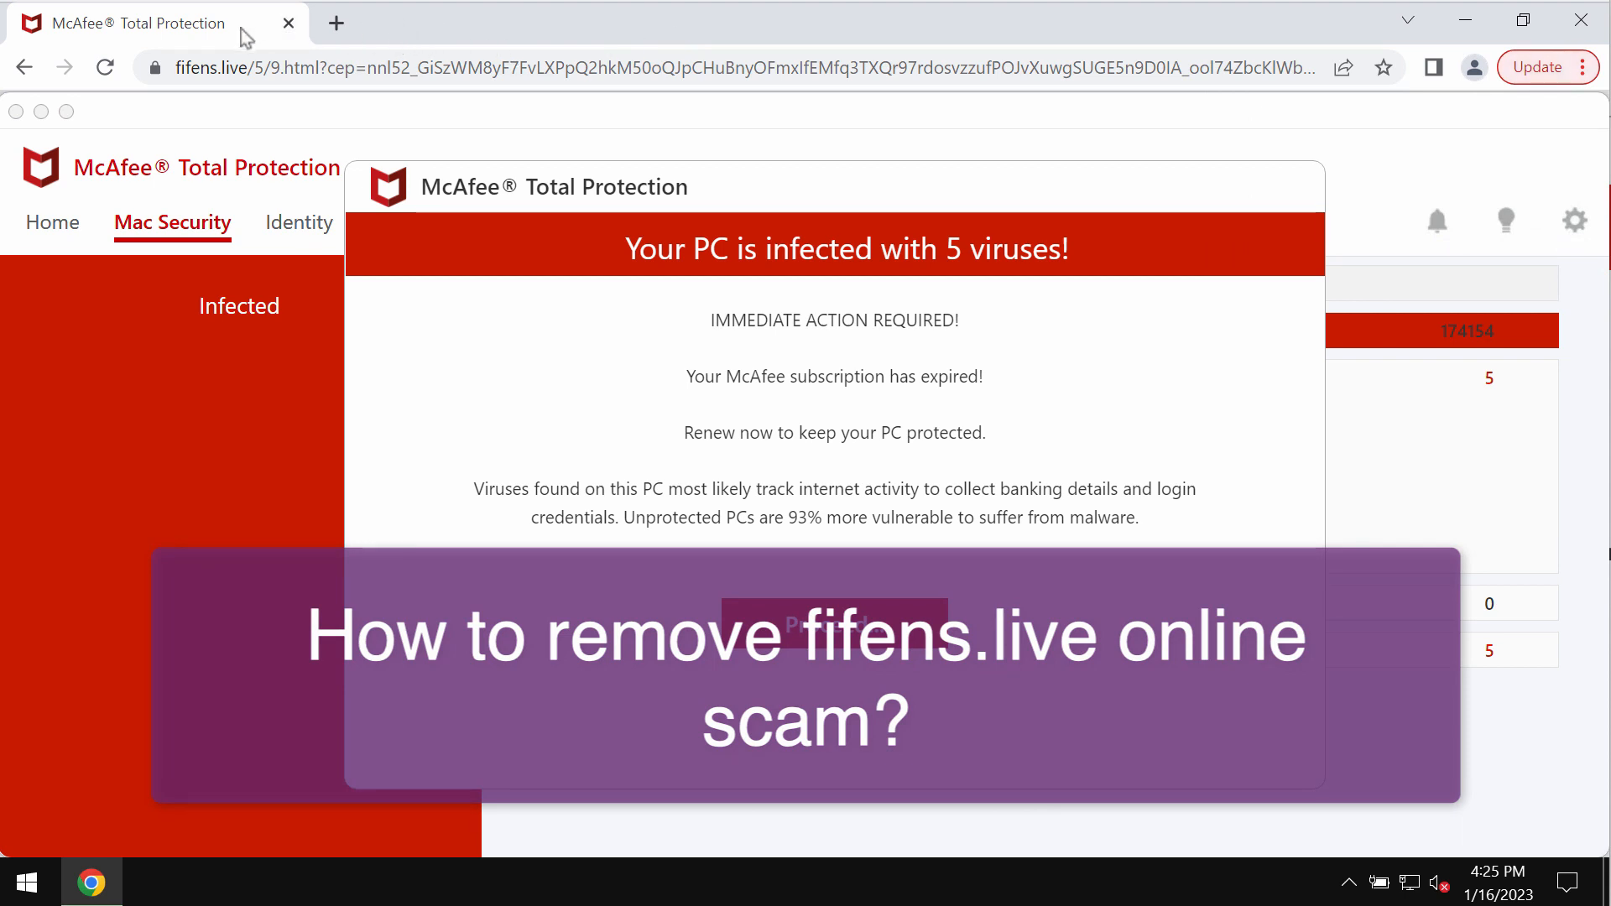
mouse_move(318, 34)
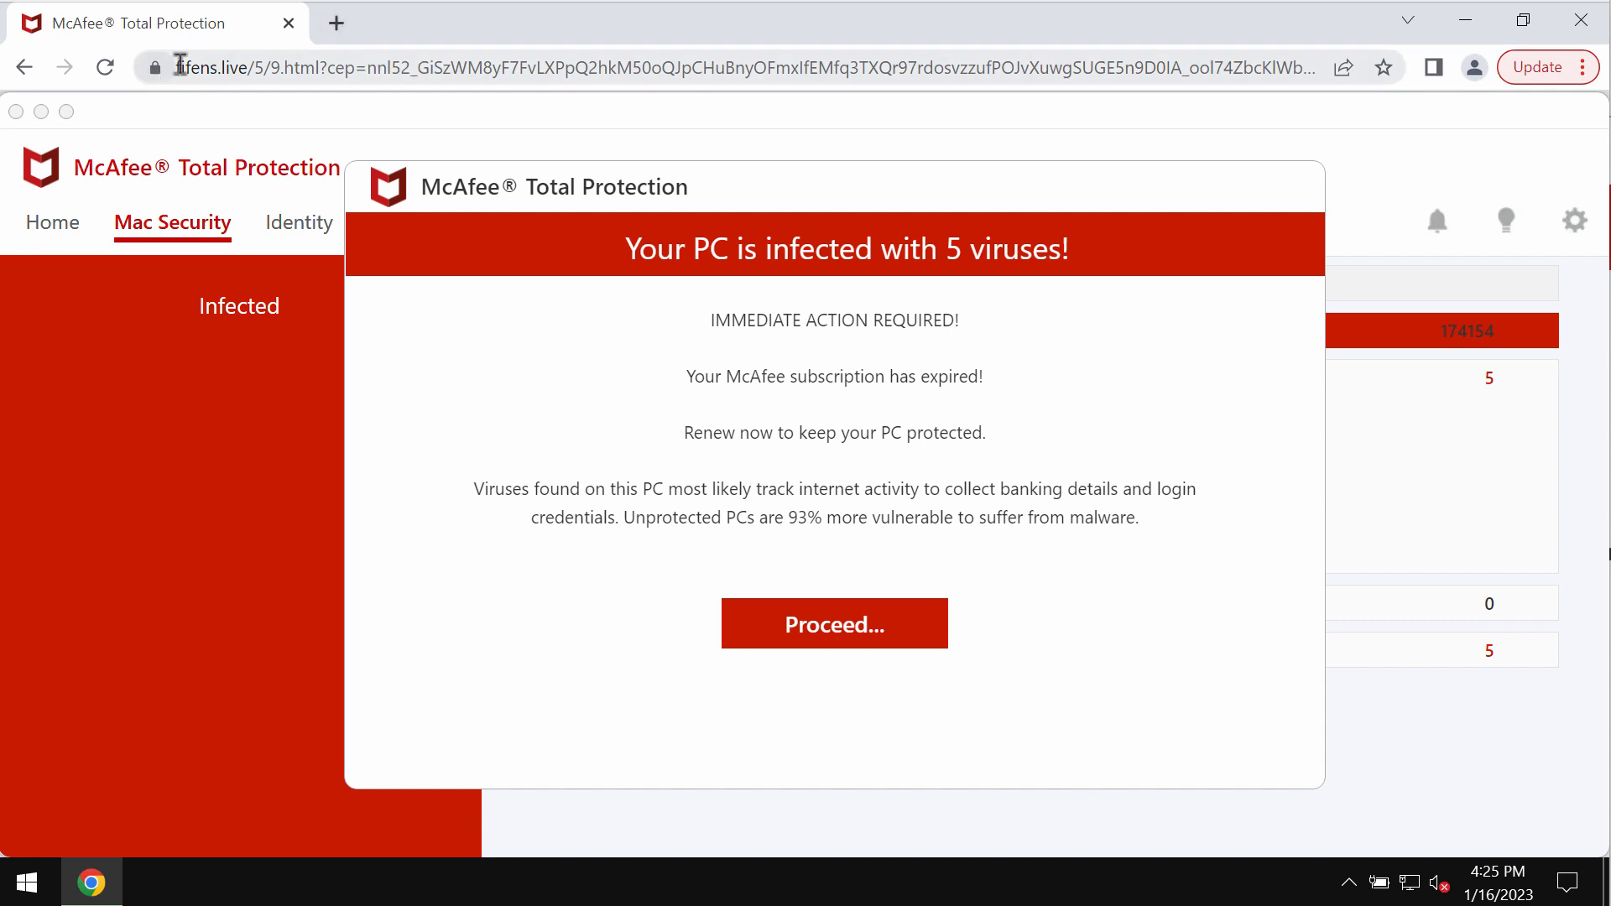
mouse_move(501, 96)
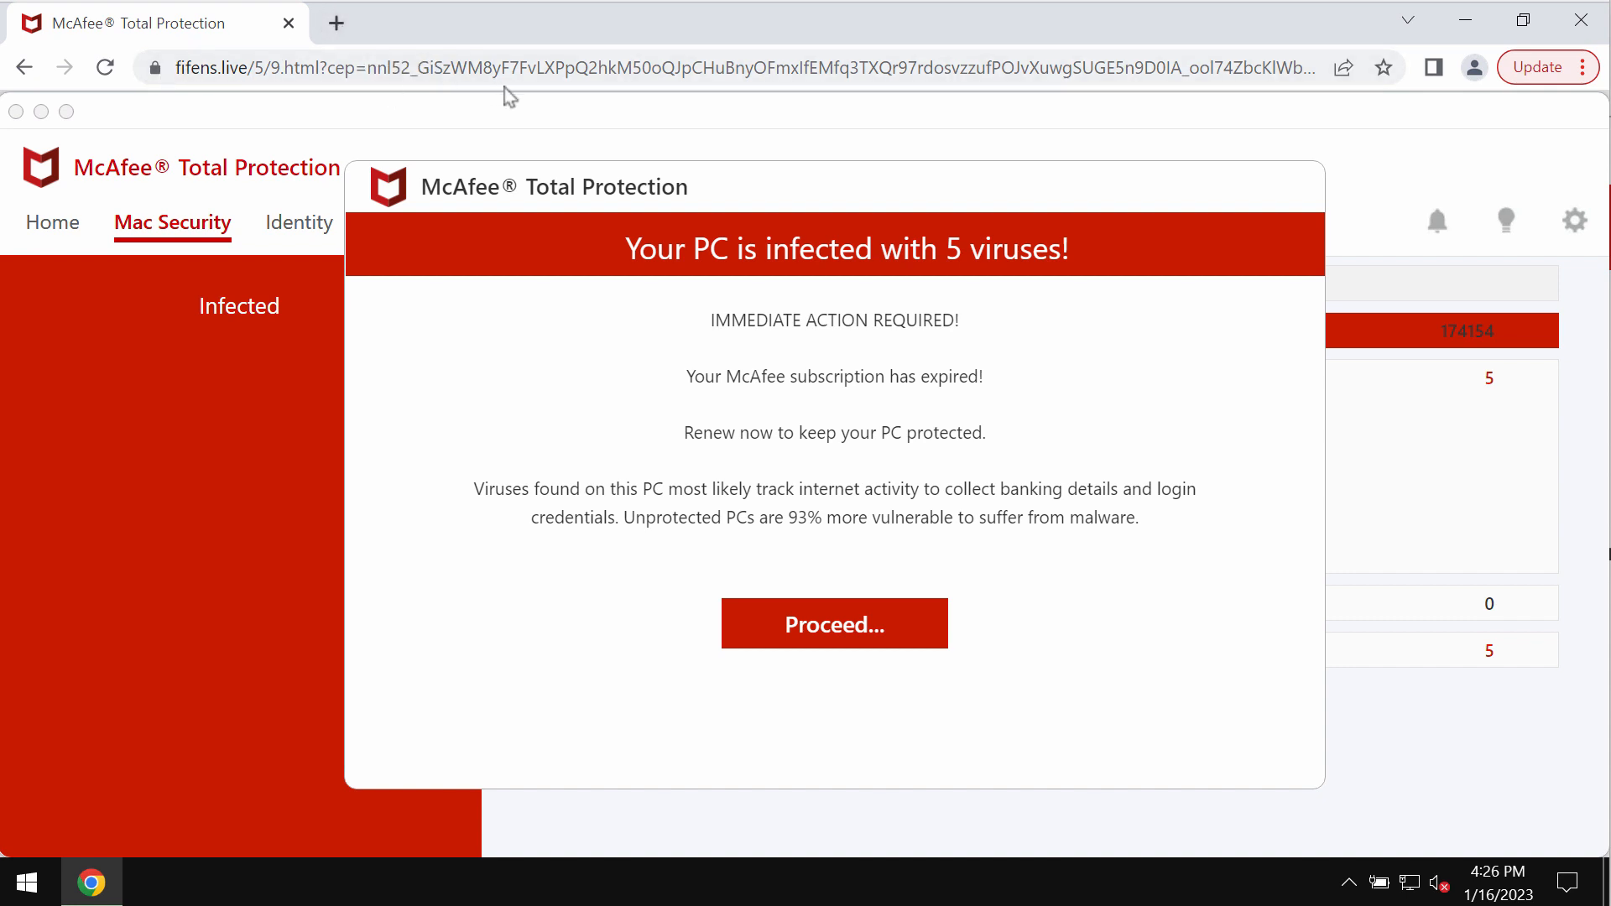
mouse_move(1222, 56)
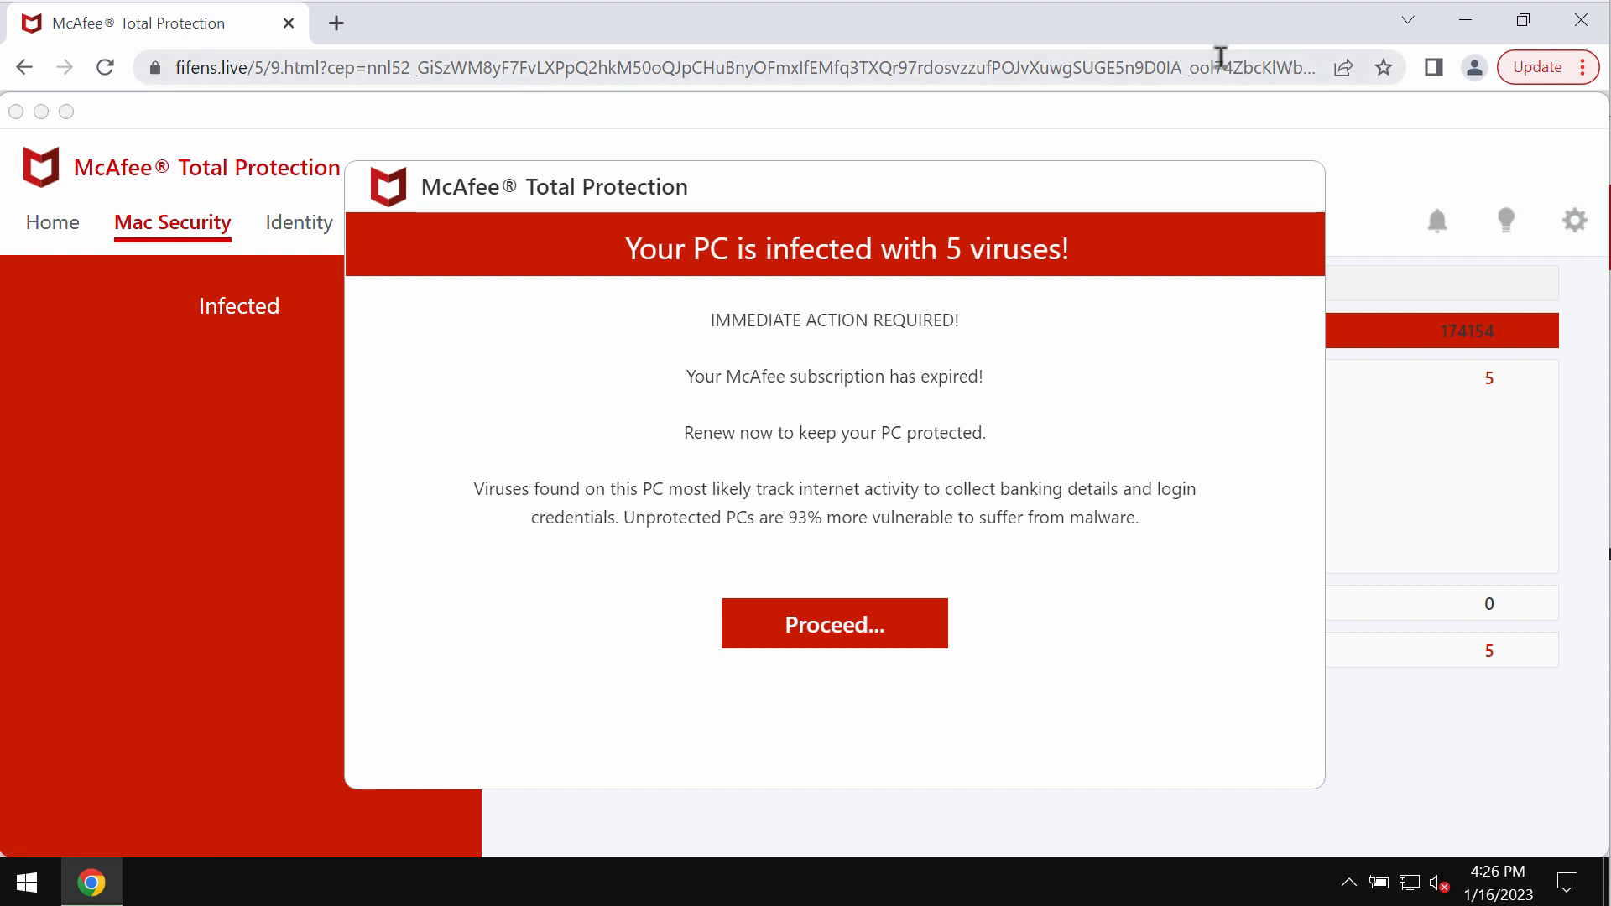
mouse_move(339, 25)
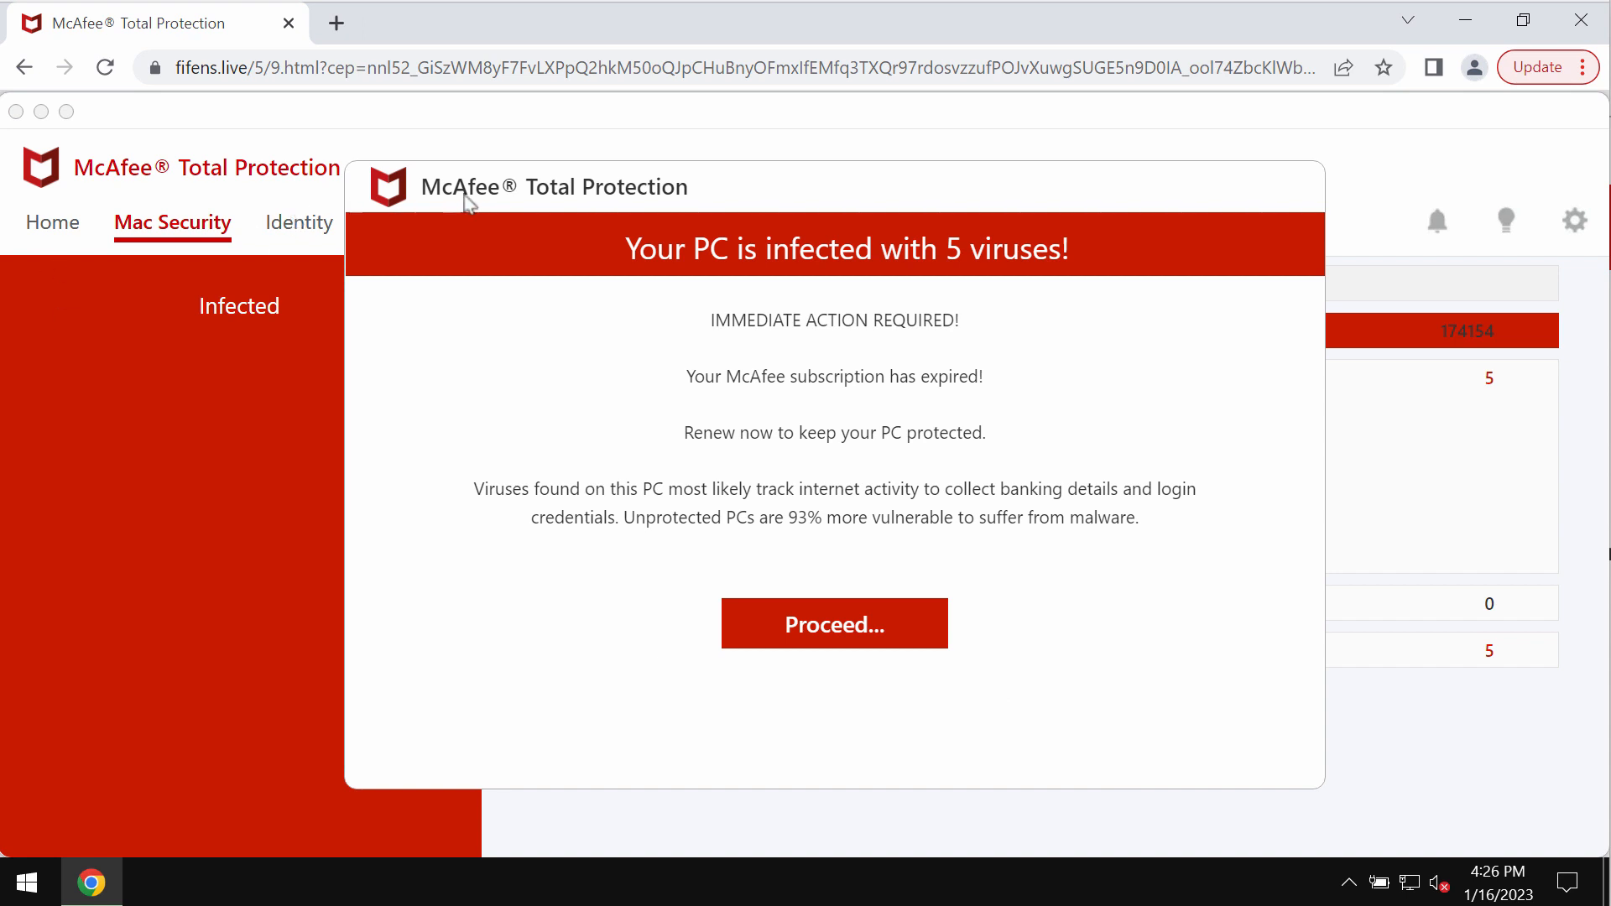
mouse_move(834, 623)
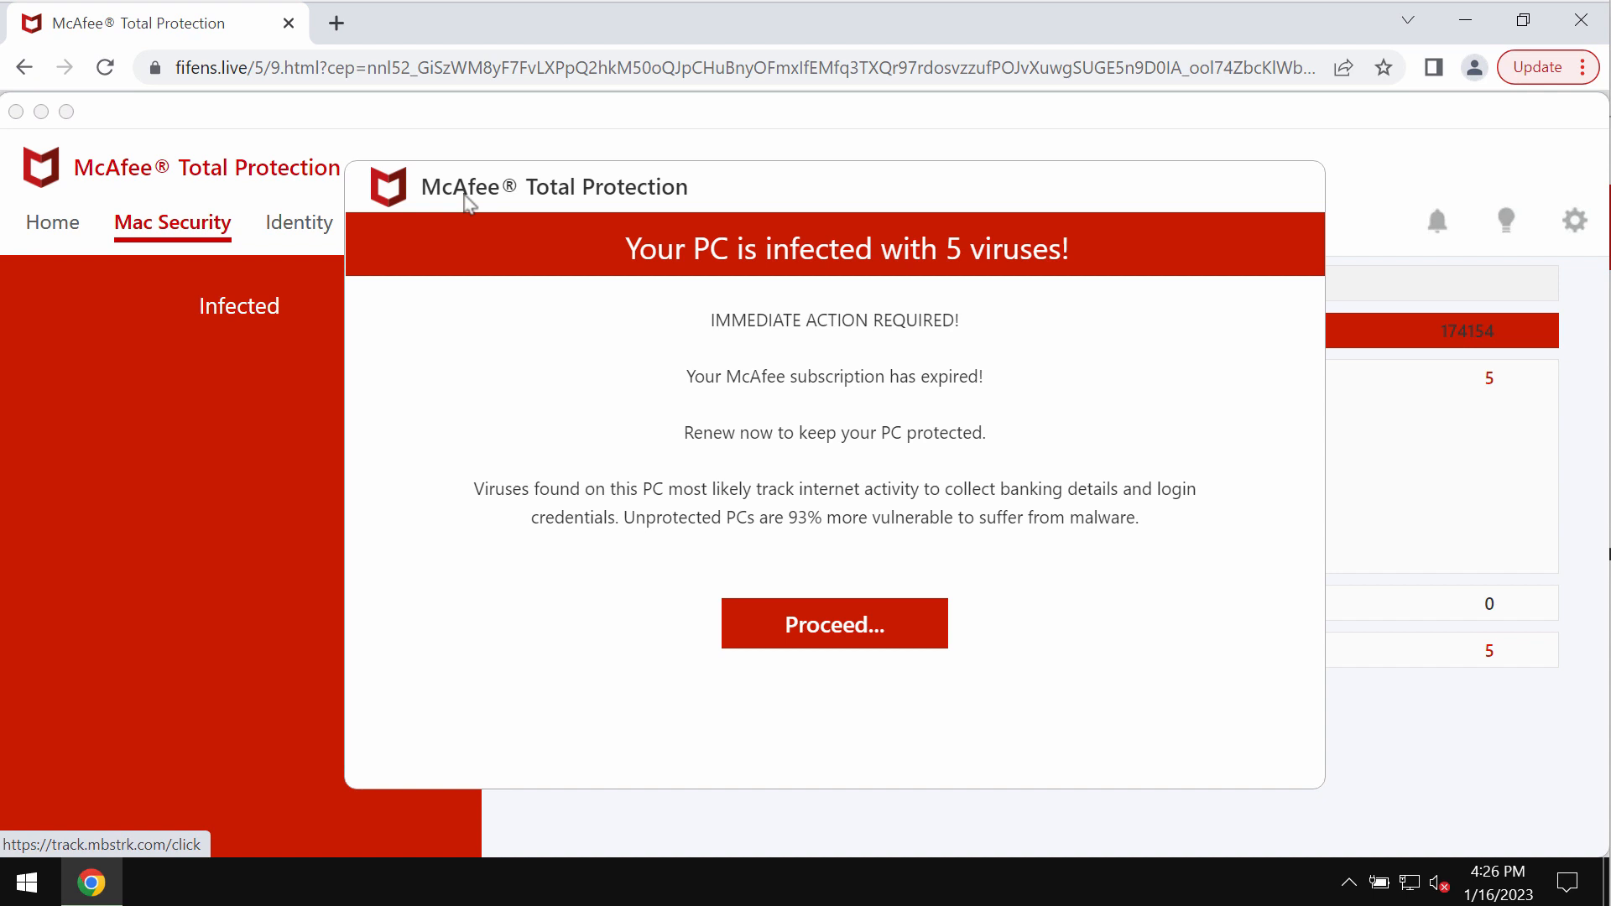
mouse_move(323, 188)
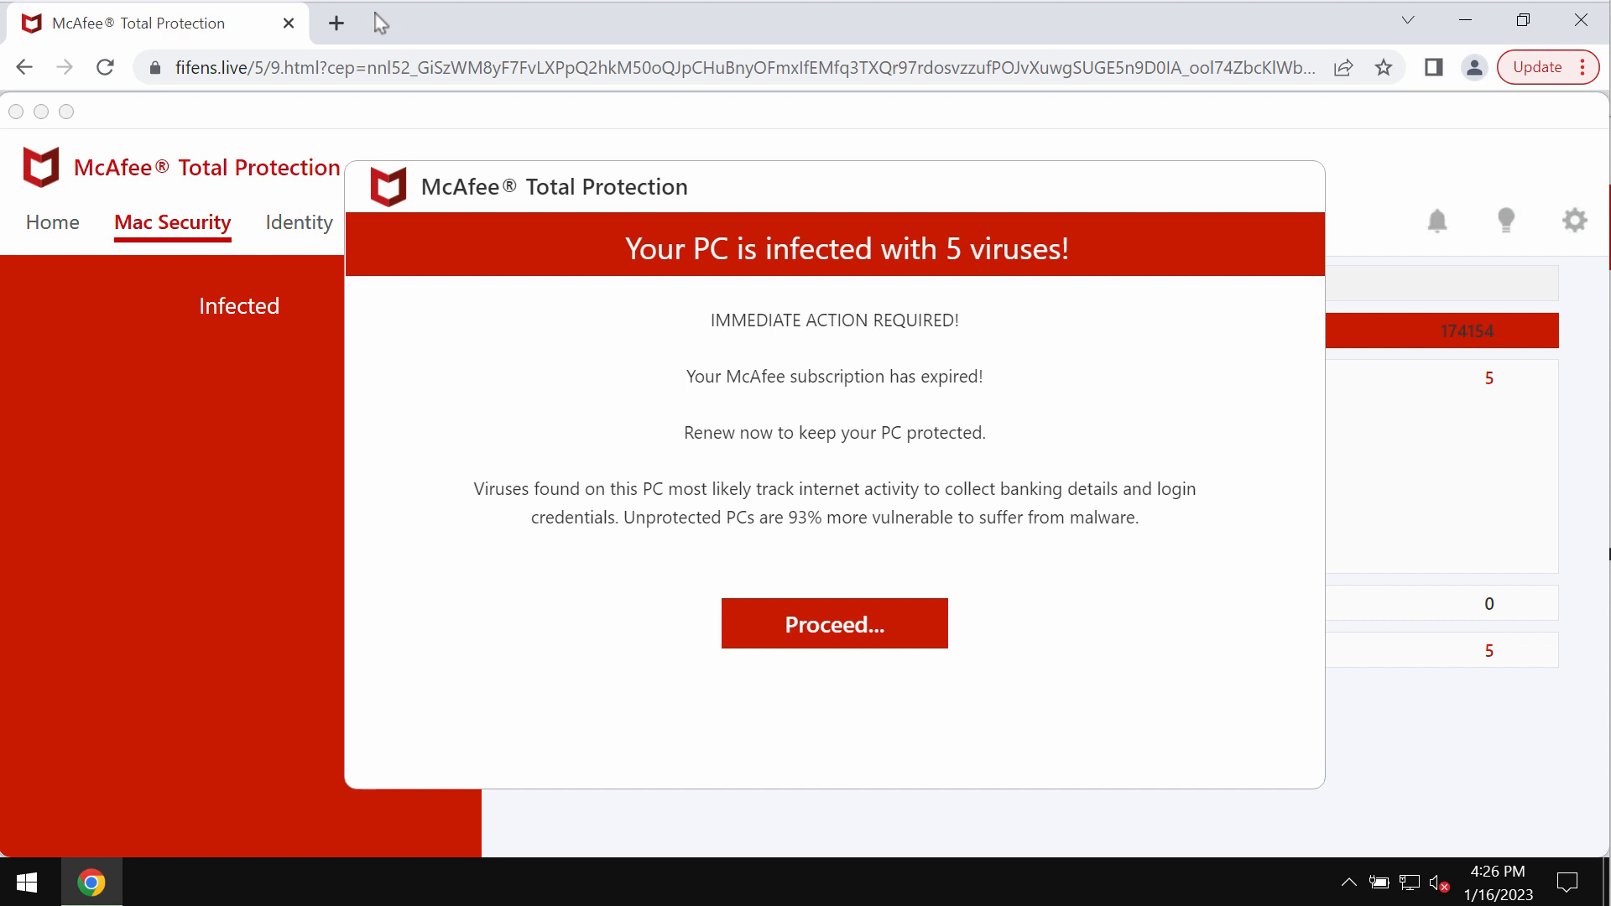
mouse_move(337, 24)
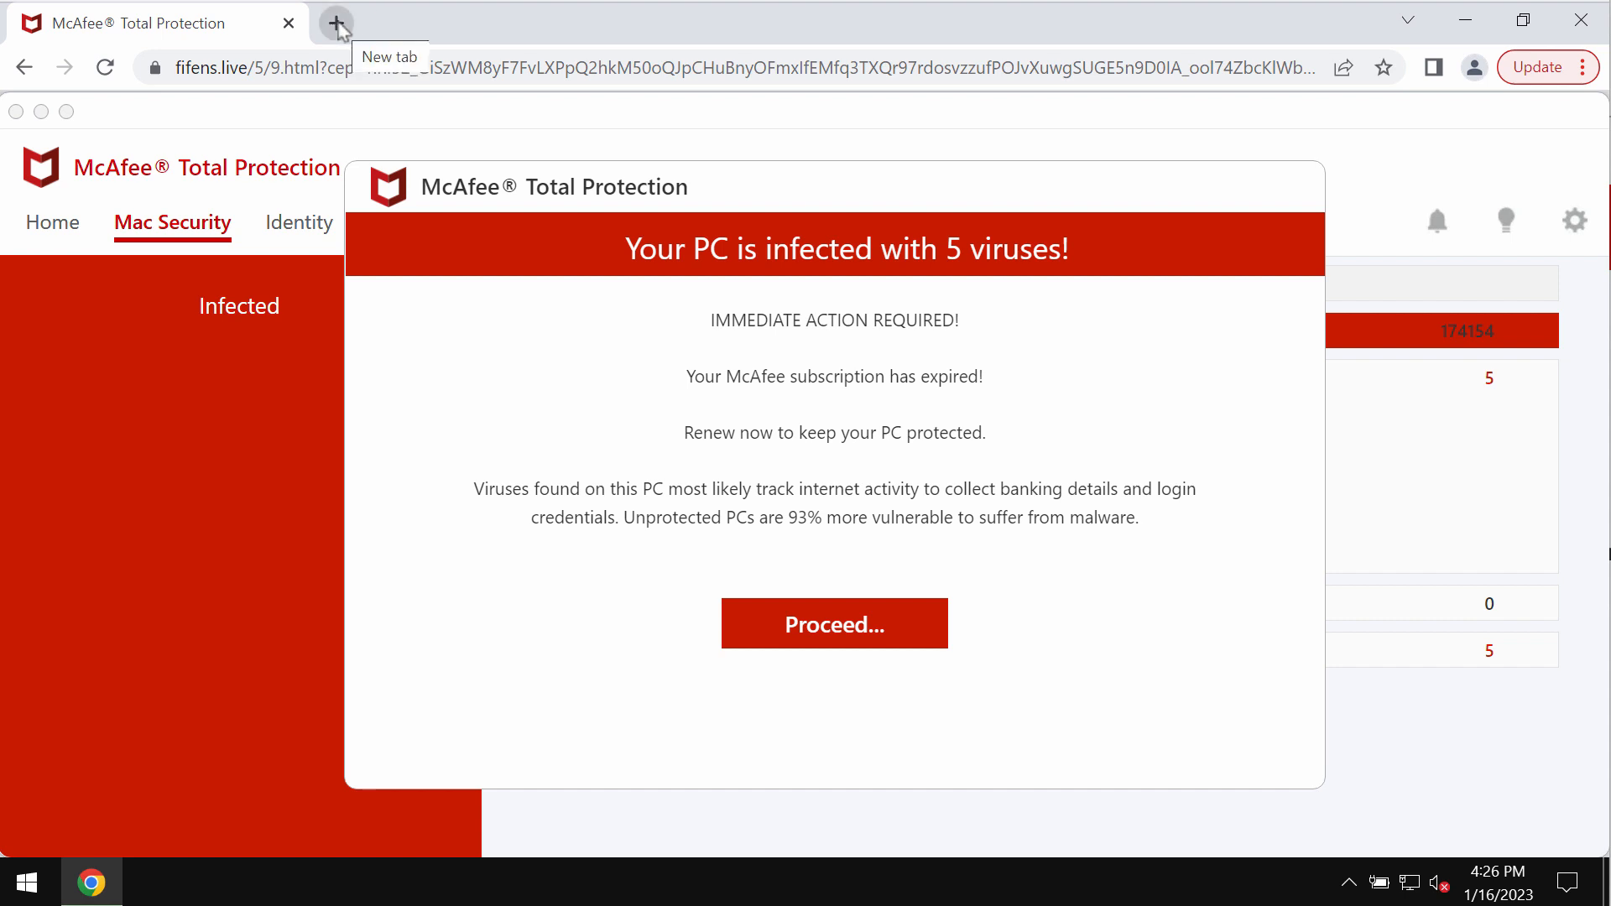
mouse_move(258, 57)
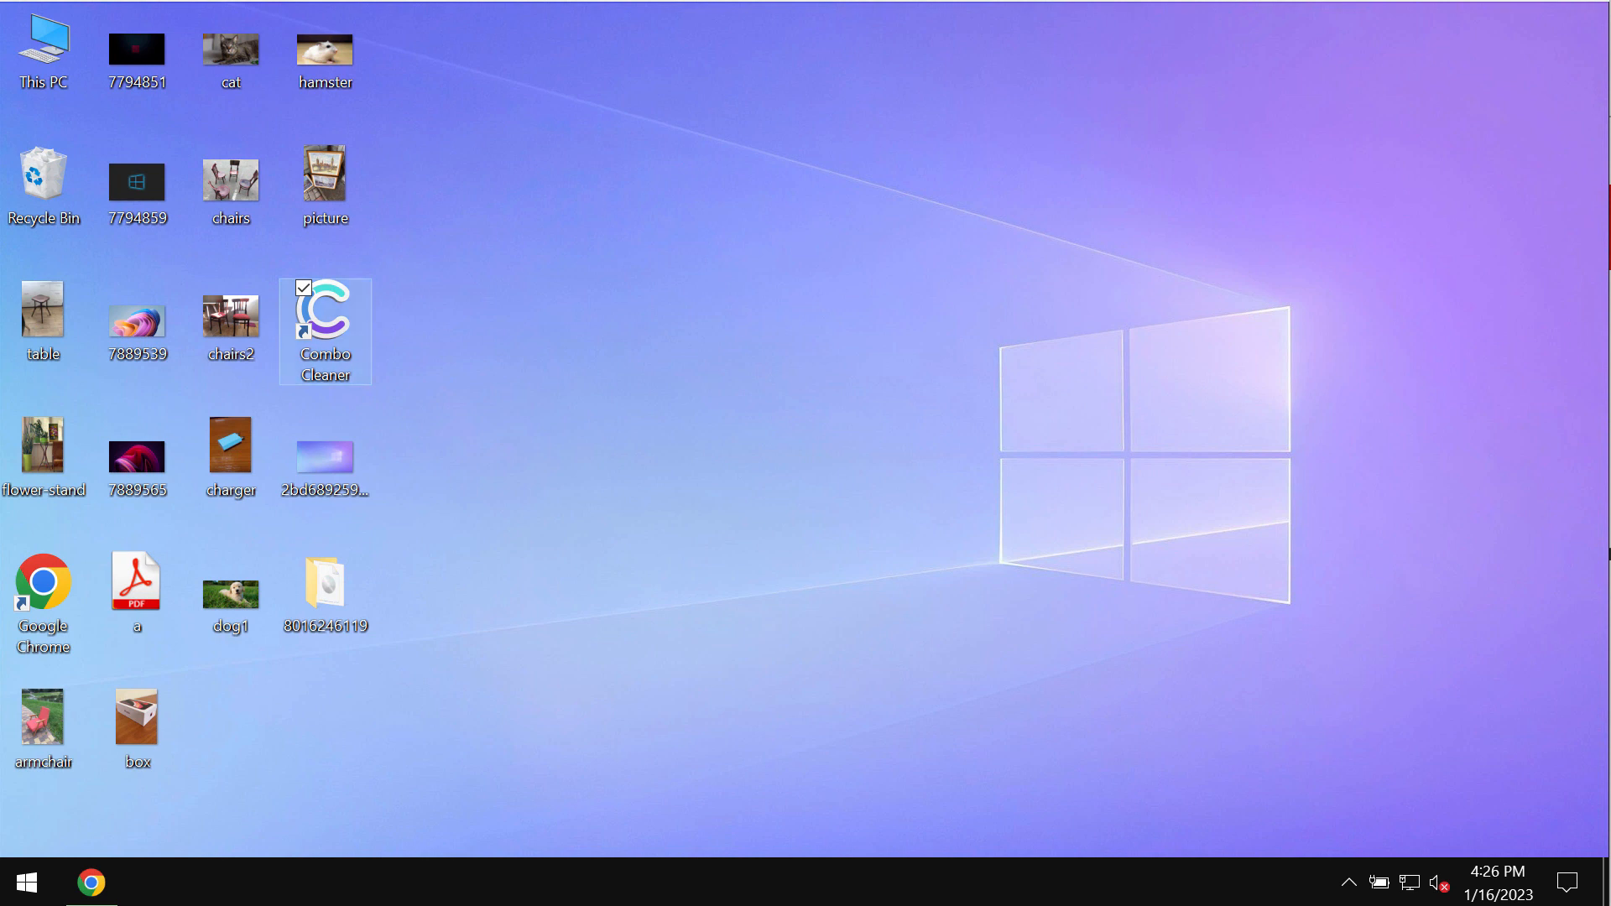
mouse_move(349, 346)
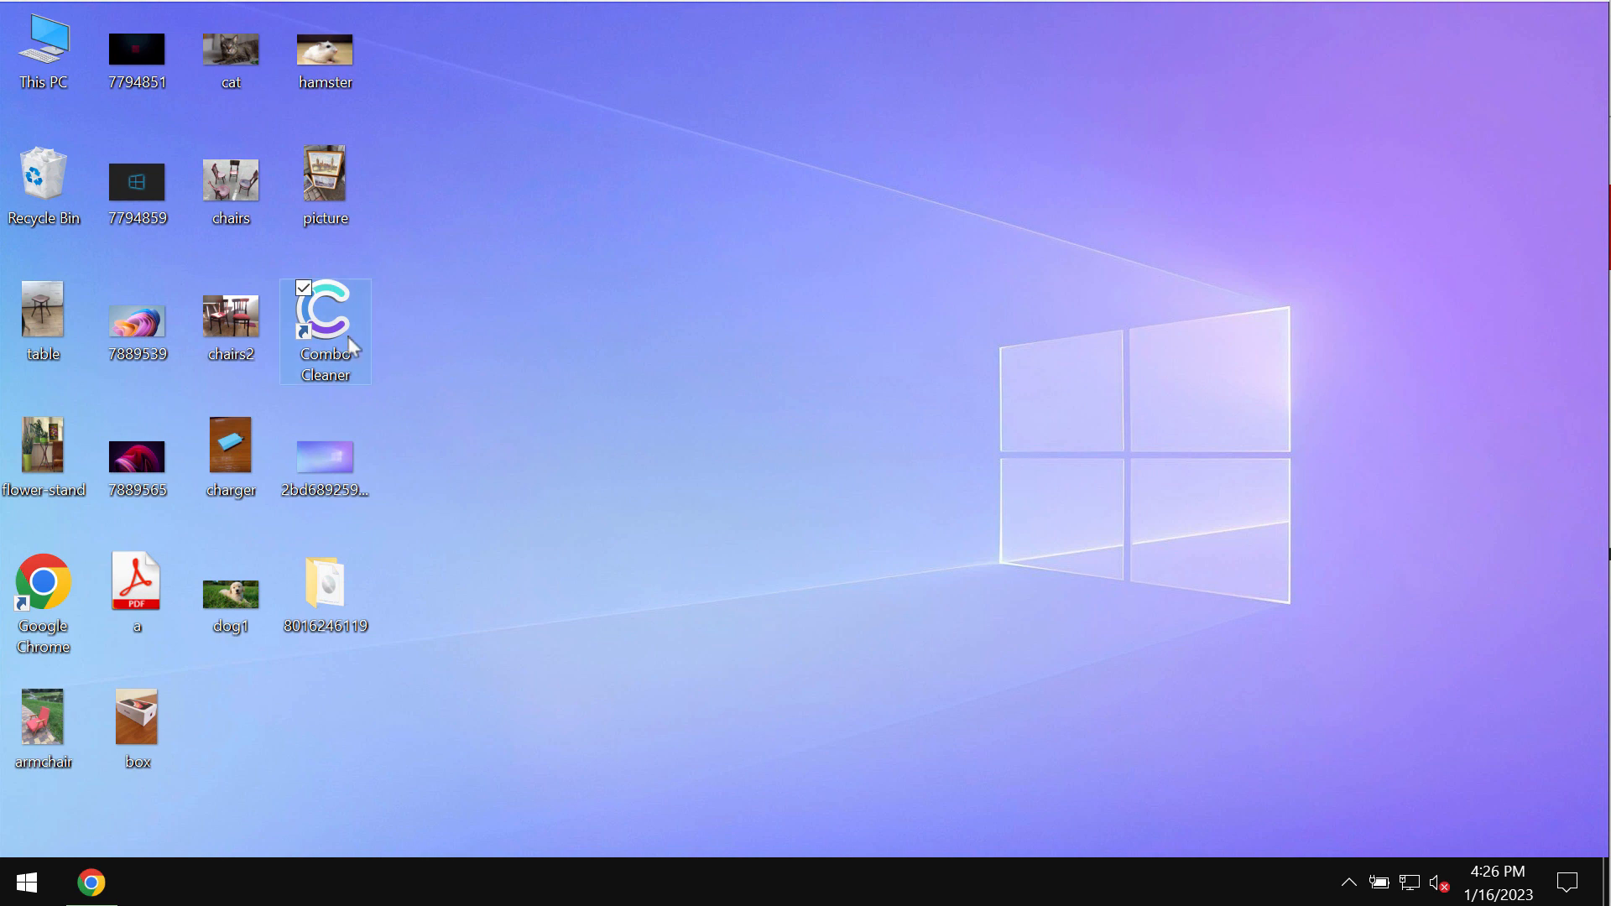
- Launch Combo Cleaner, start a Quick Scan, and return to the dashboard with it running
double_click(325, 318)
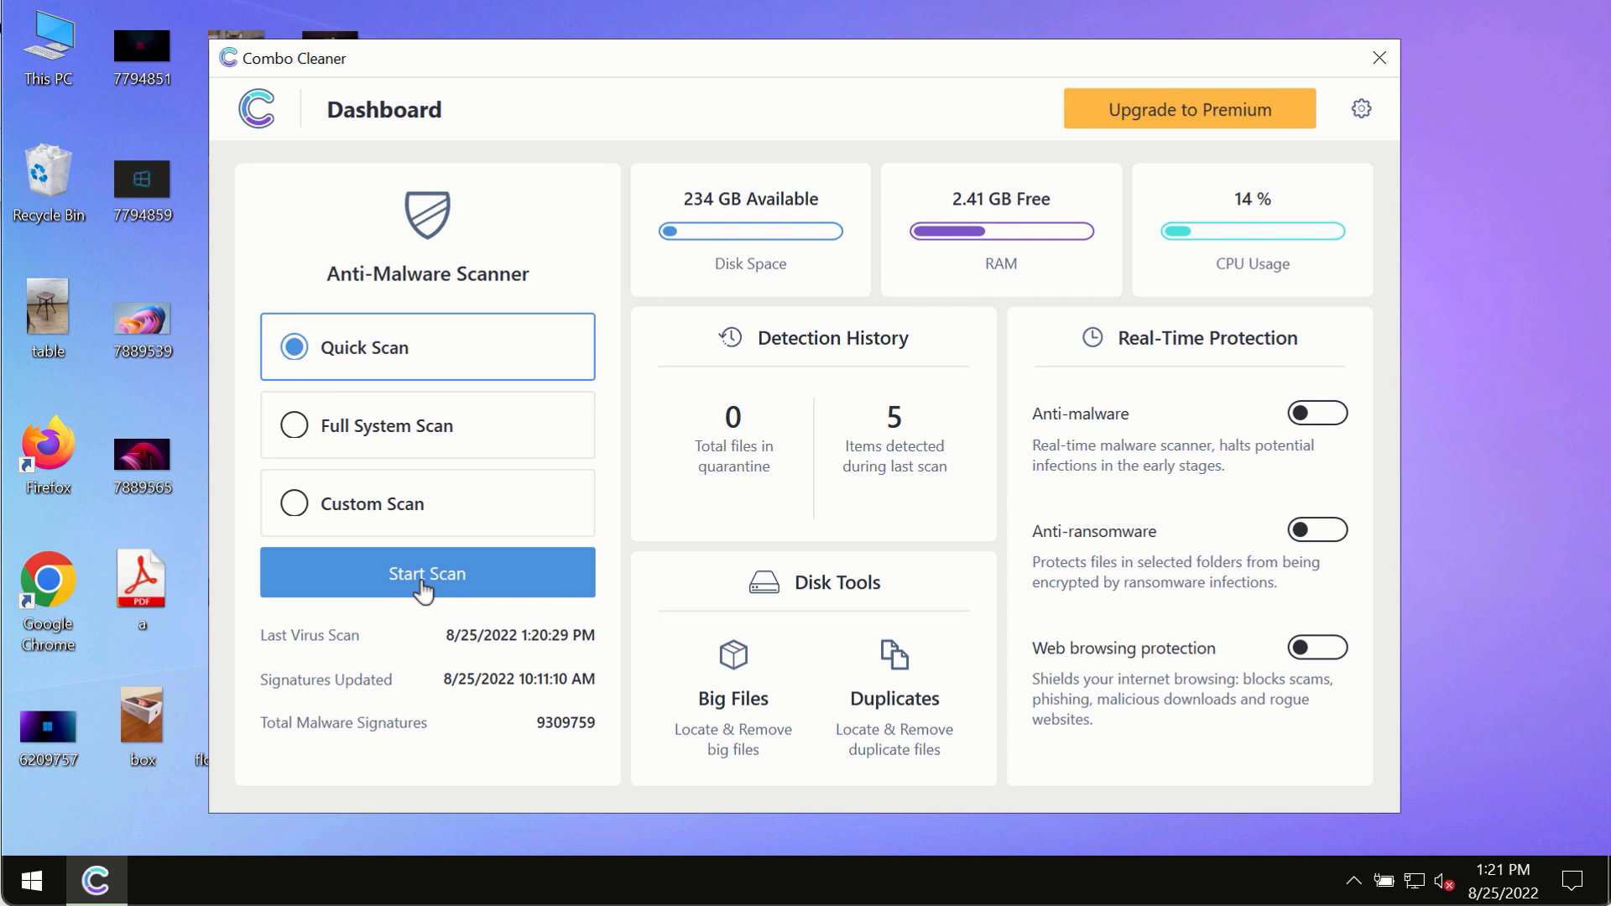
click(428, 572)
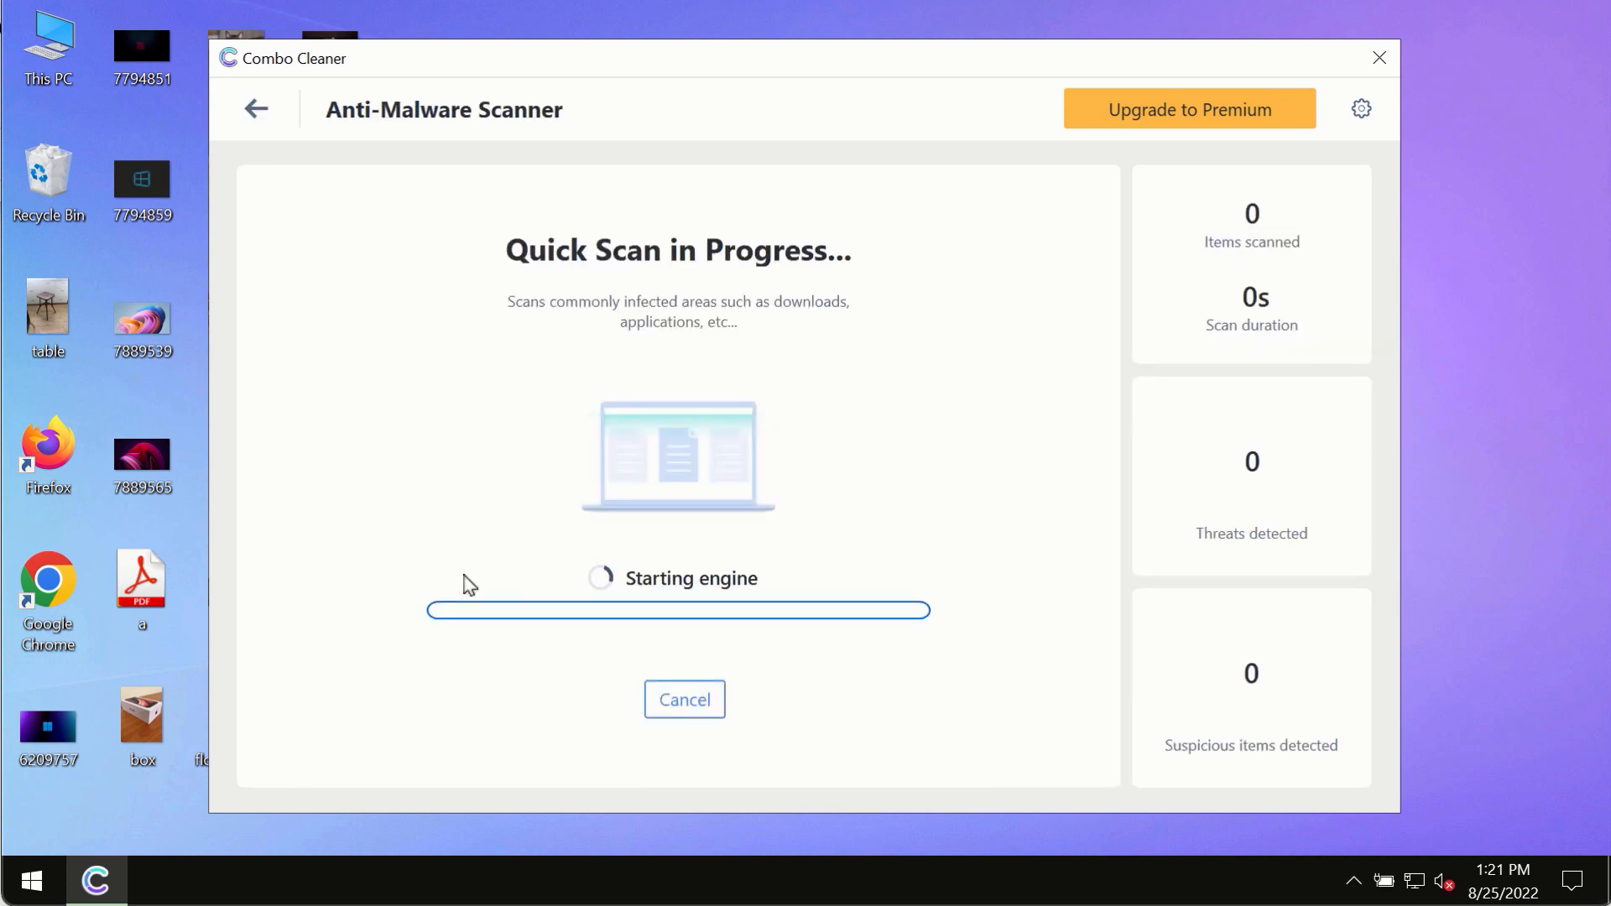
click(258, 108)
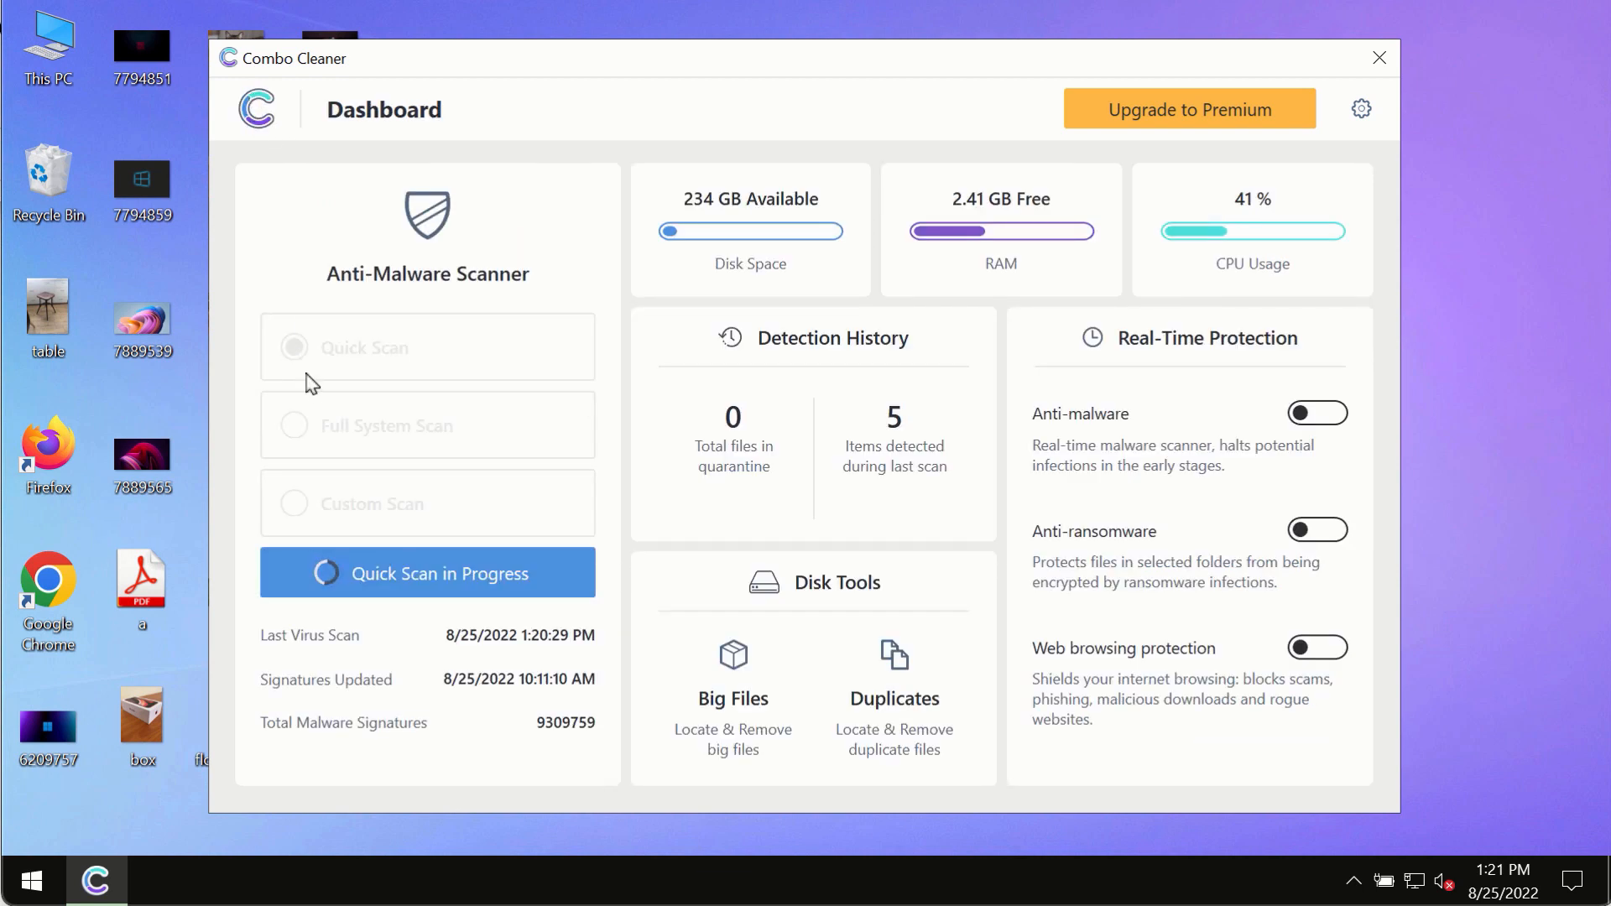
mouse_move(261, 341)
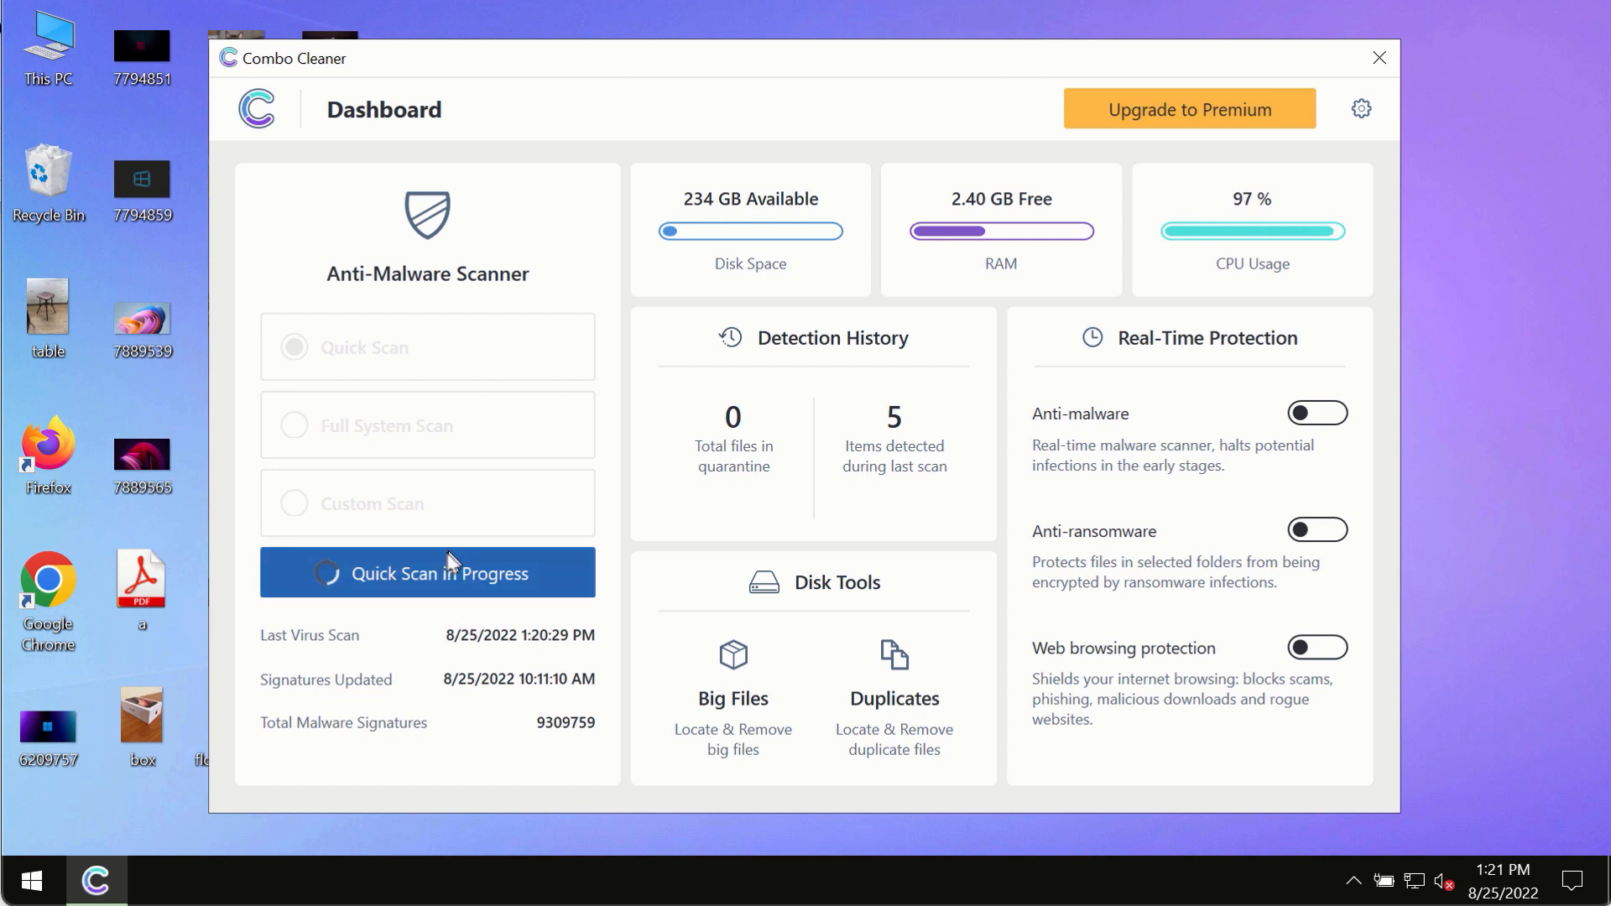
- Reopen the running Quick Scan's progress, showing 1 threat and 2 suspicious items
click(428, 572)
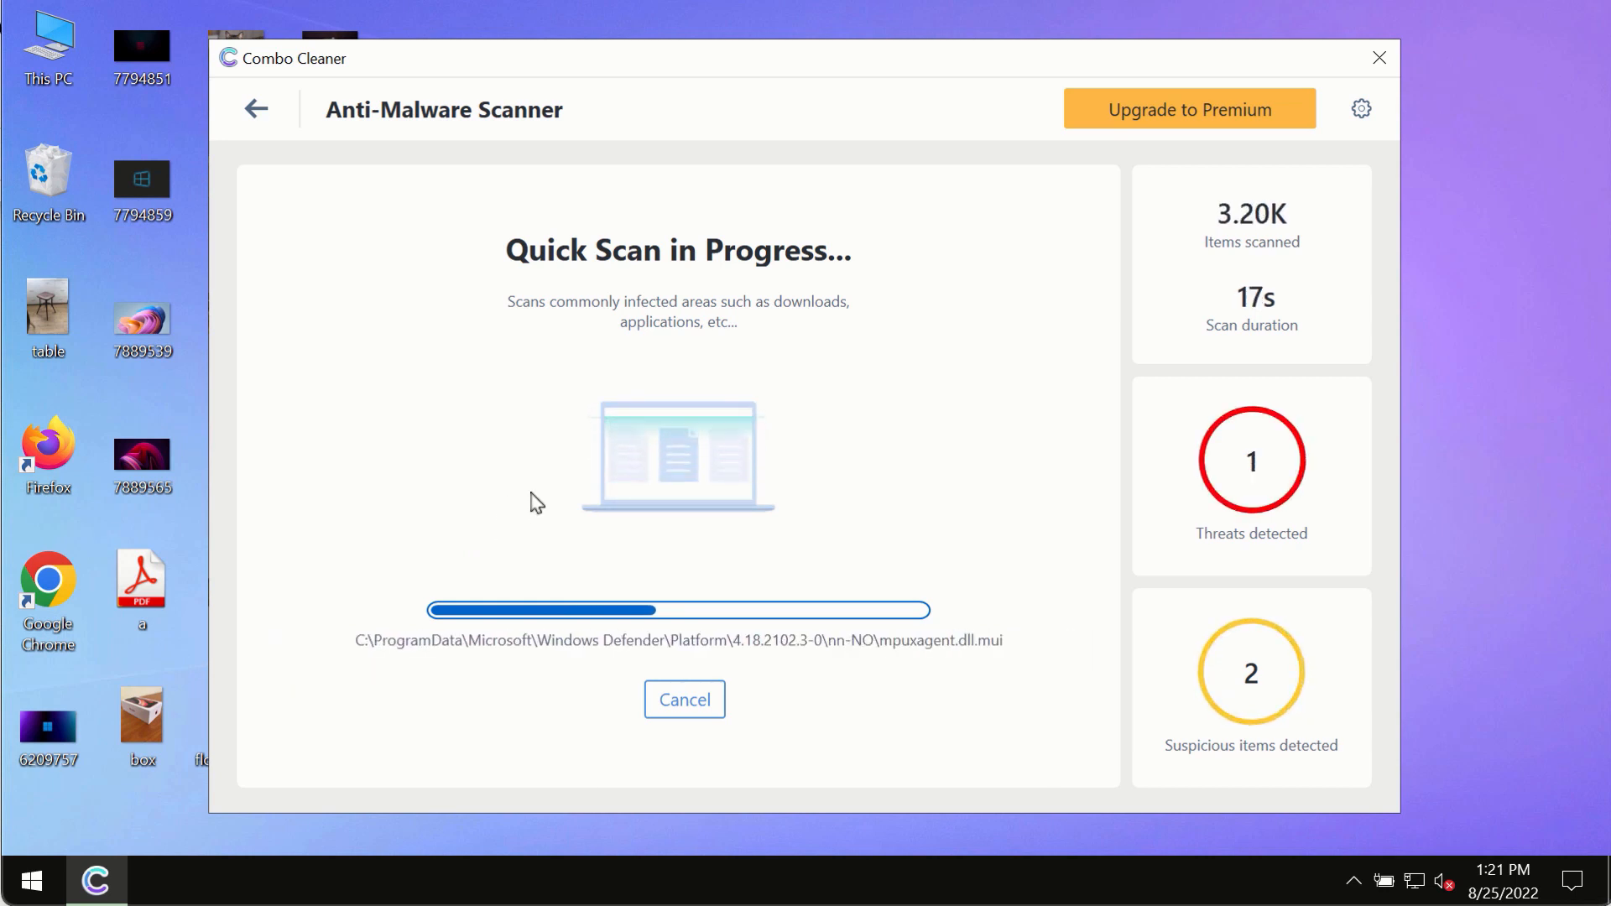
mouse_move(792, 99)
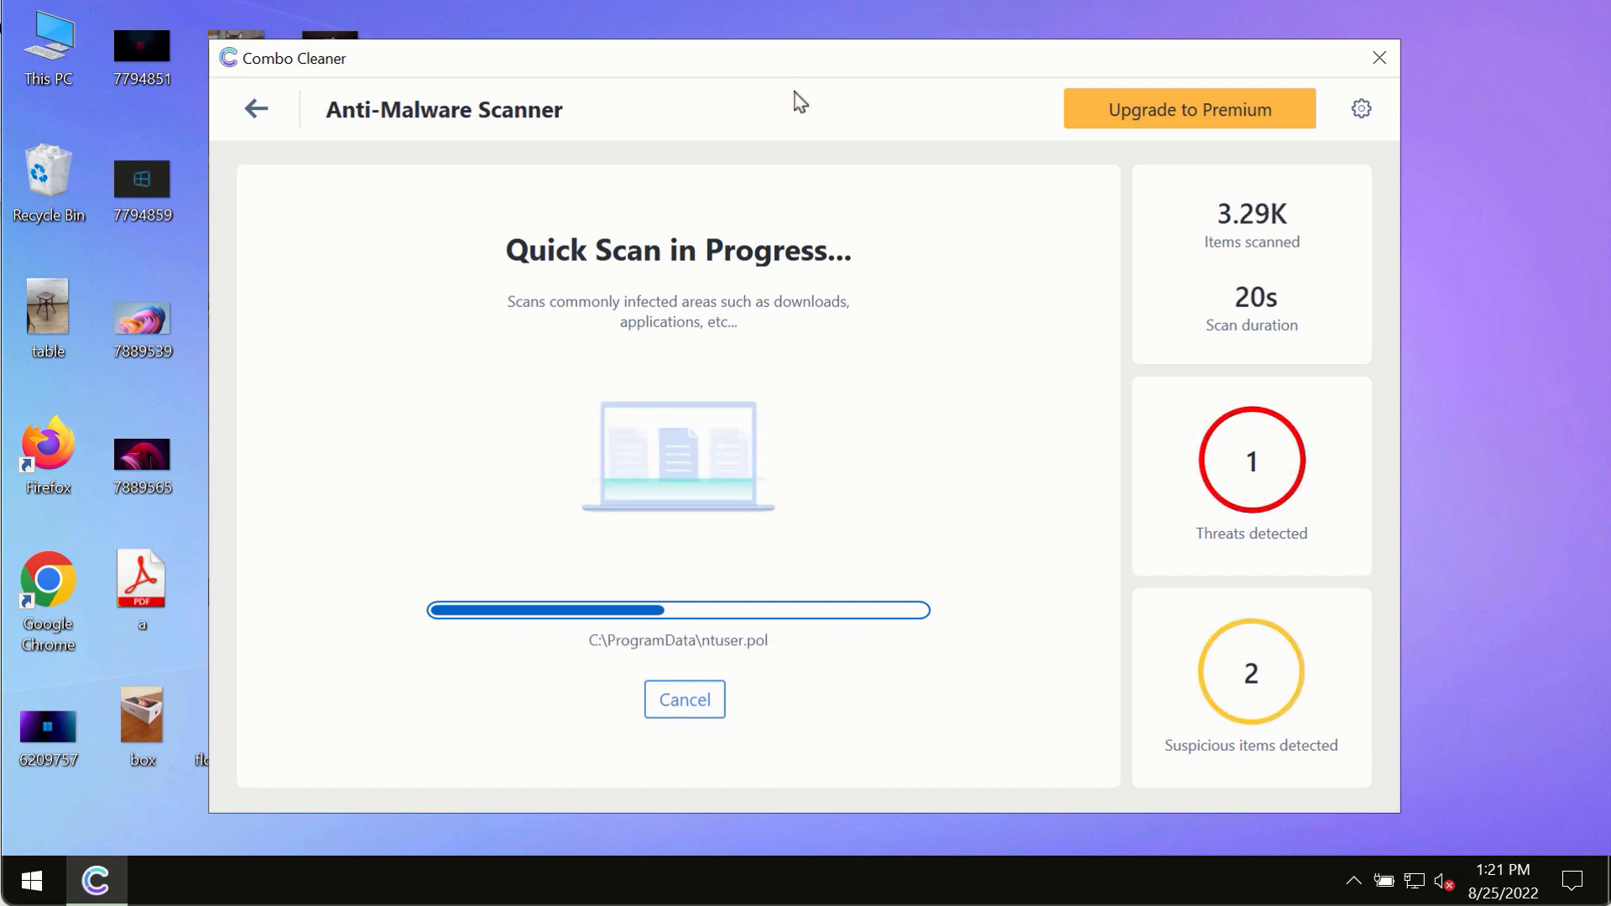
mouse_move(814, 83)
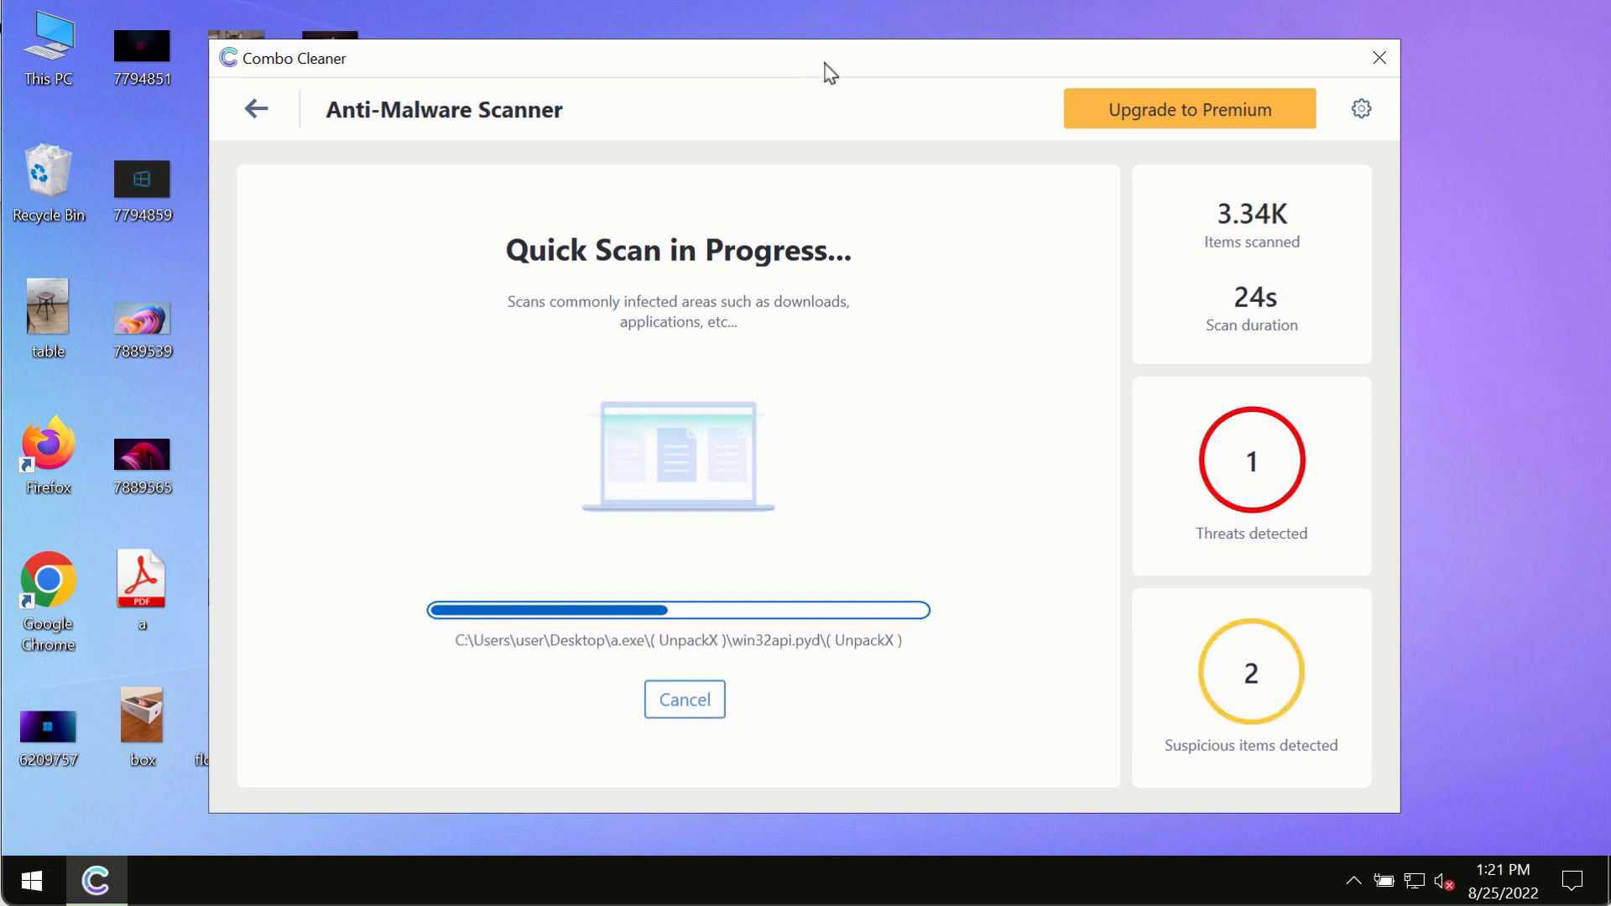
mouse_move(947, 141)
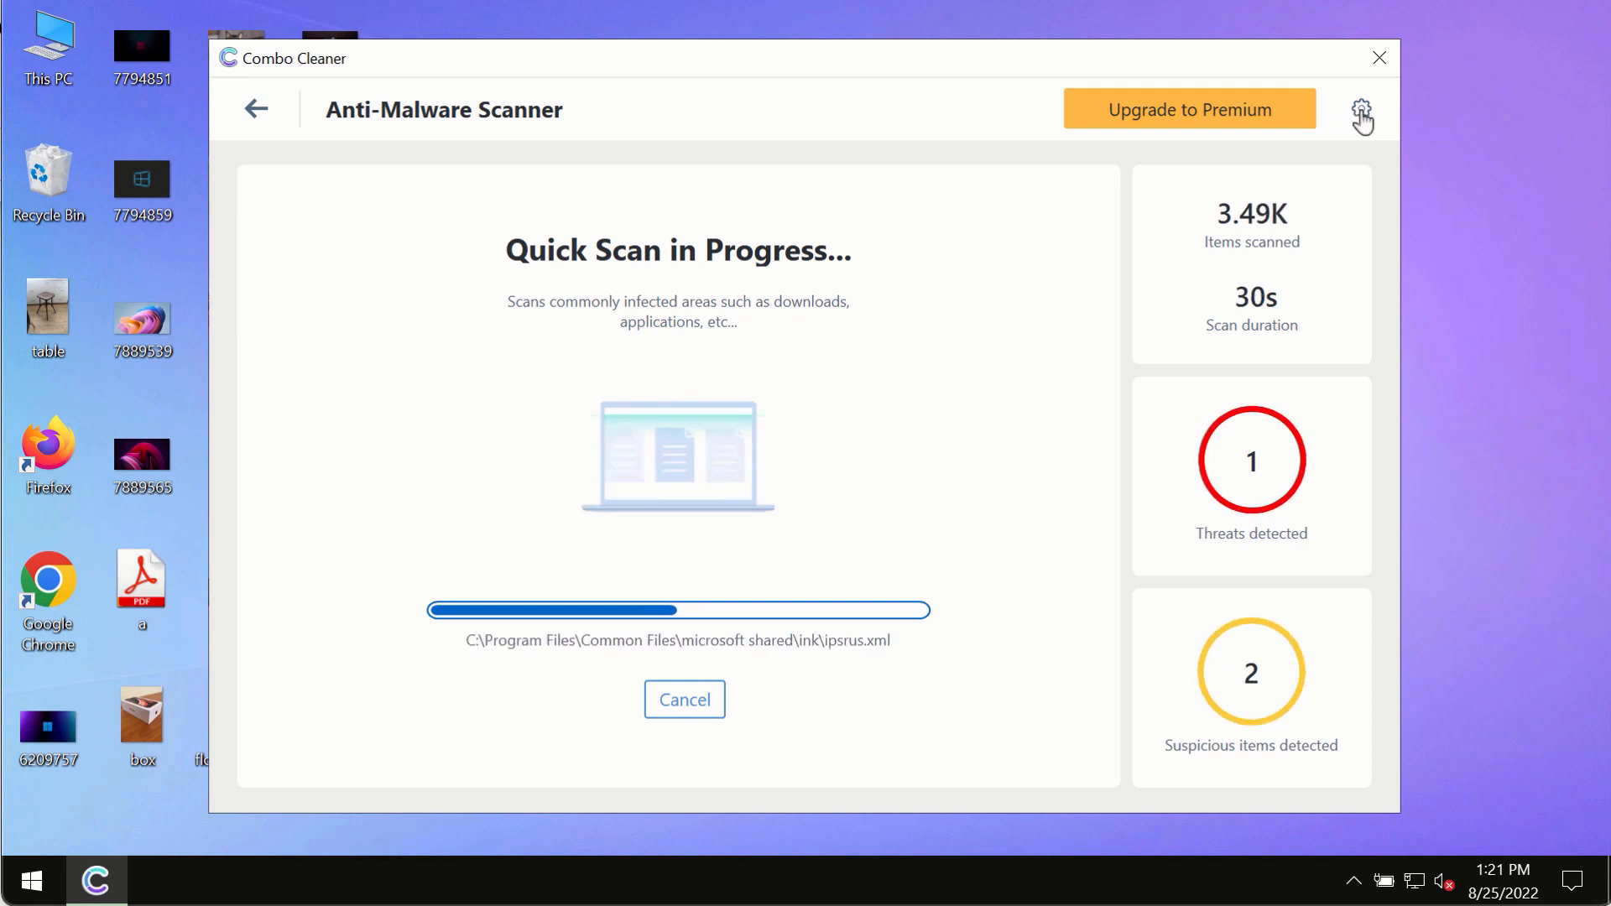
- Show the Anti-Ransomware settings with empty protected folders and trusted programs lists
click(1361, 109)
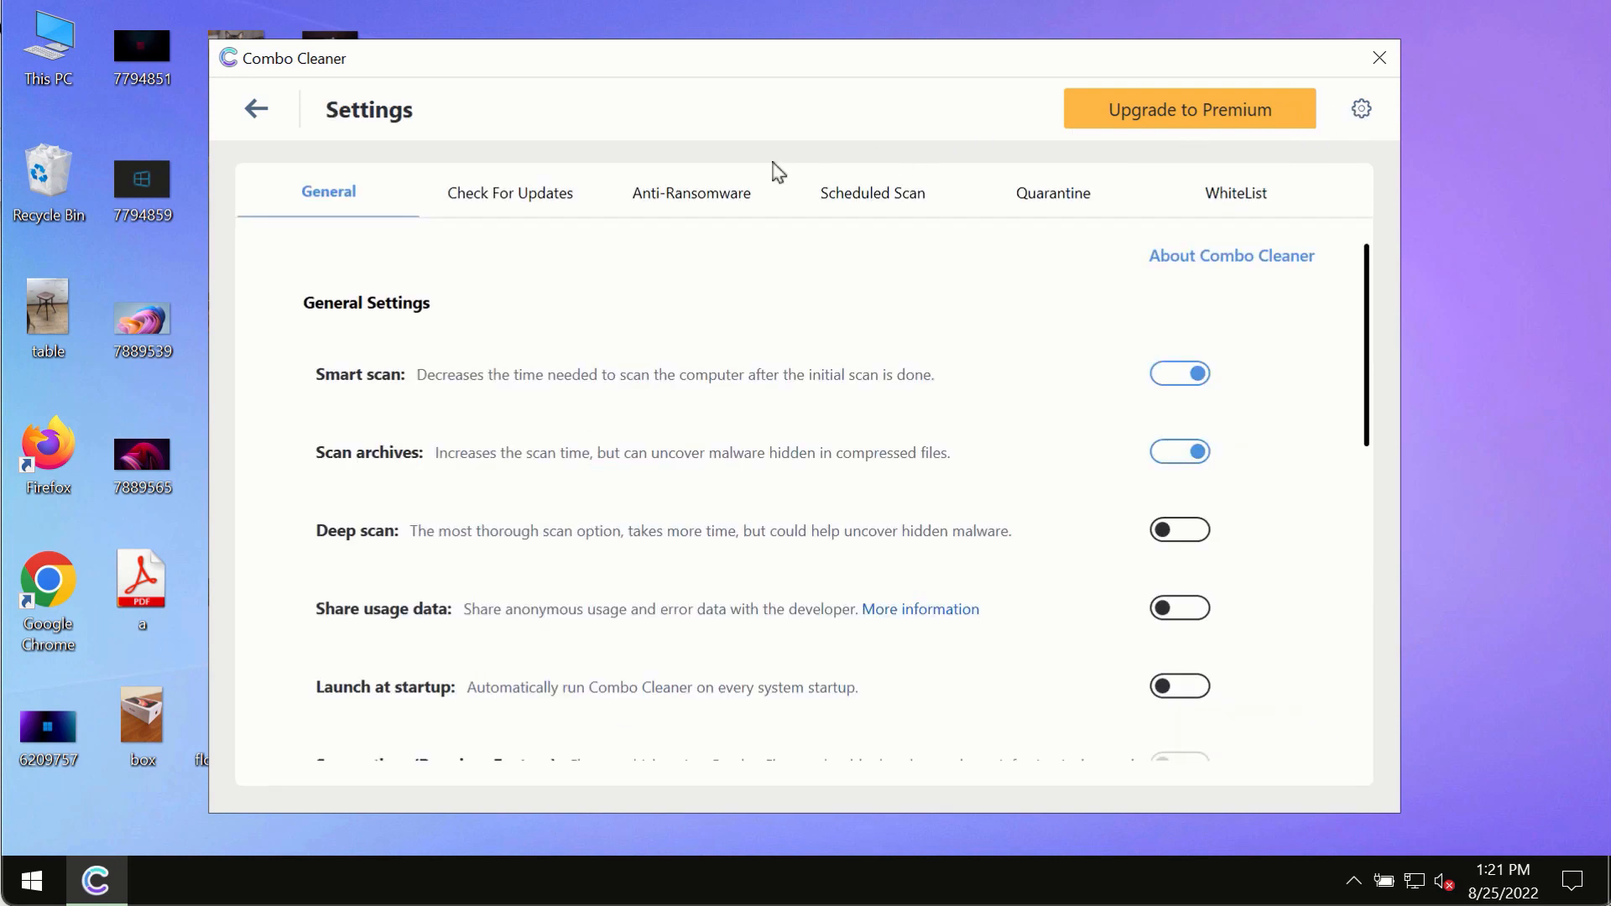
mouse_move(778, 118)
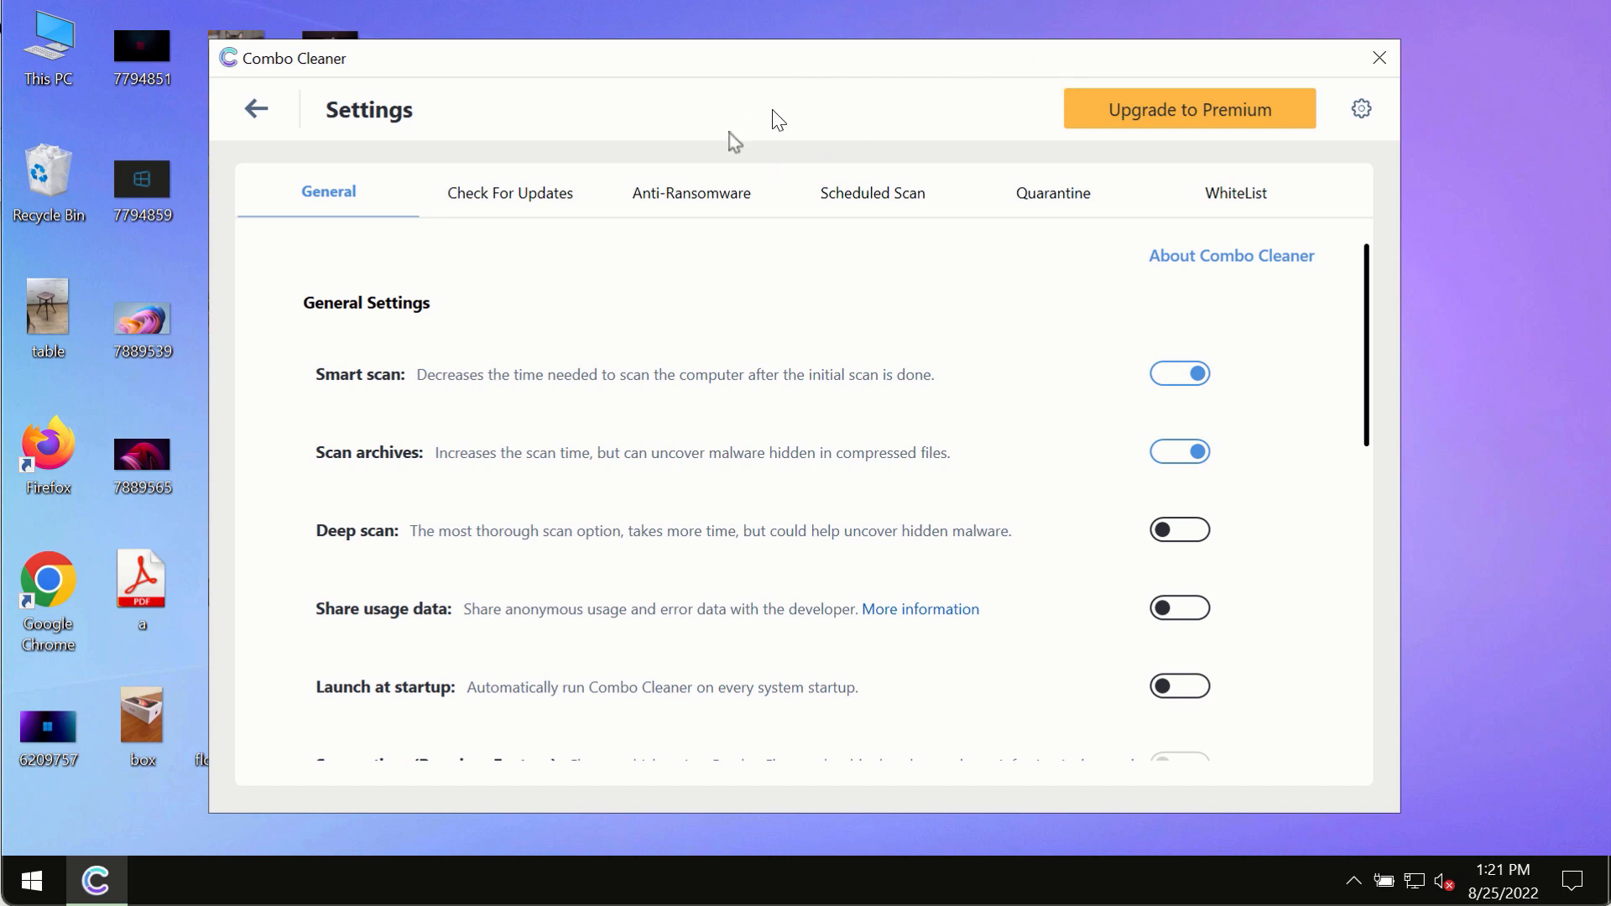
click(691, 193)
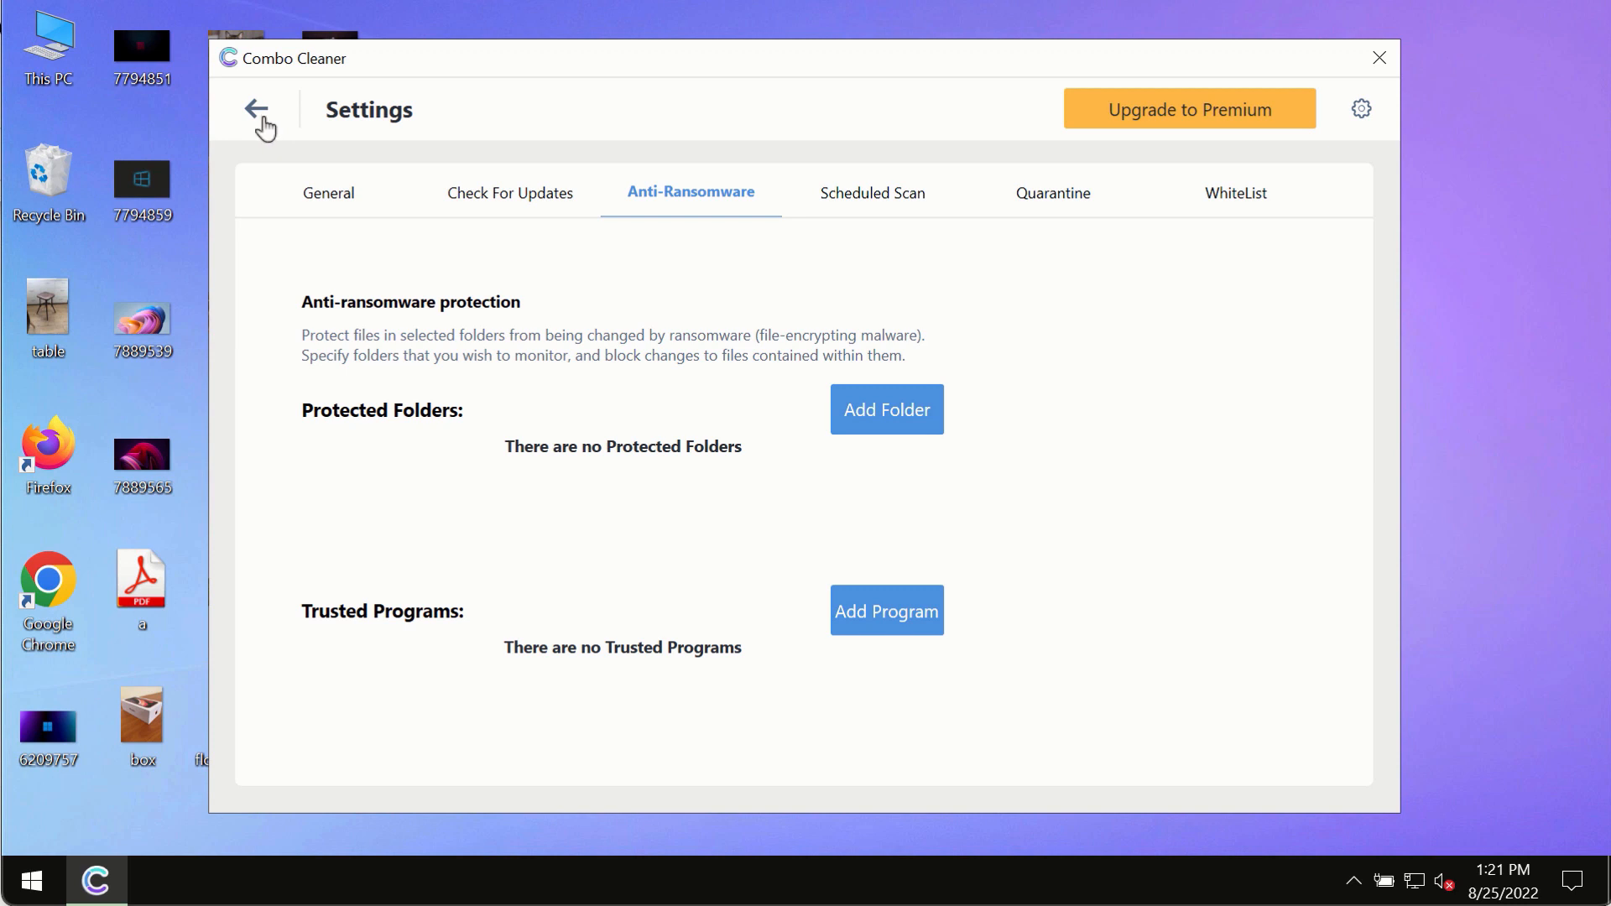
- Return from Settings to the Quick Scan progress, now showing 4 threats and 2 suspicious items
click(259, 111)
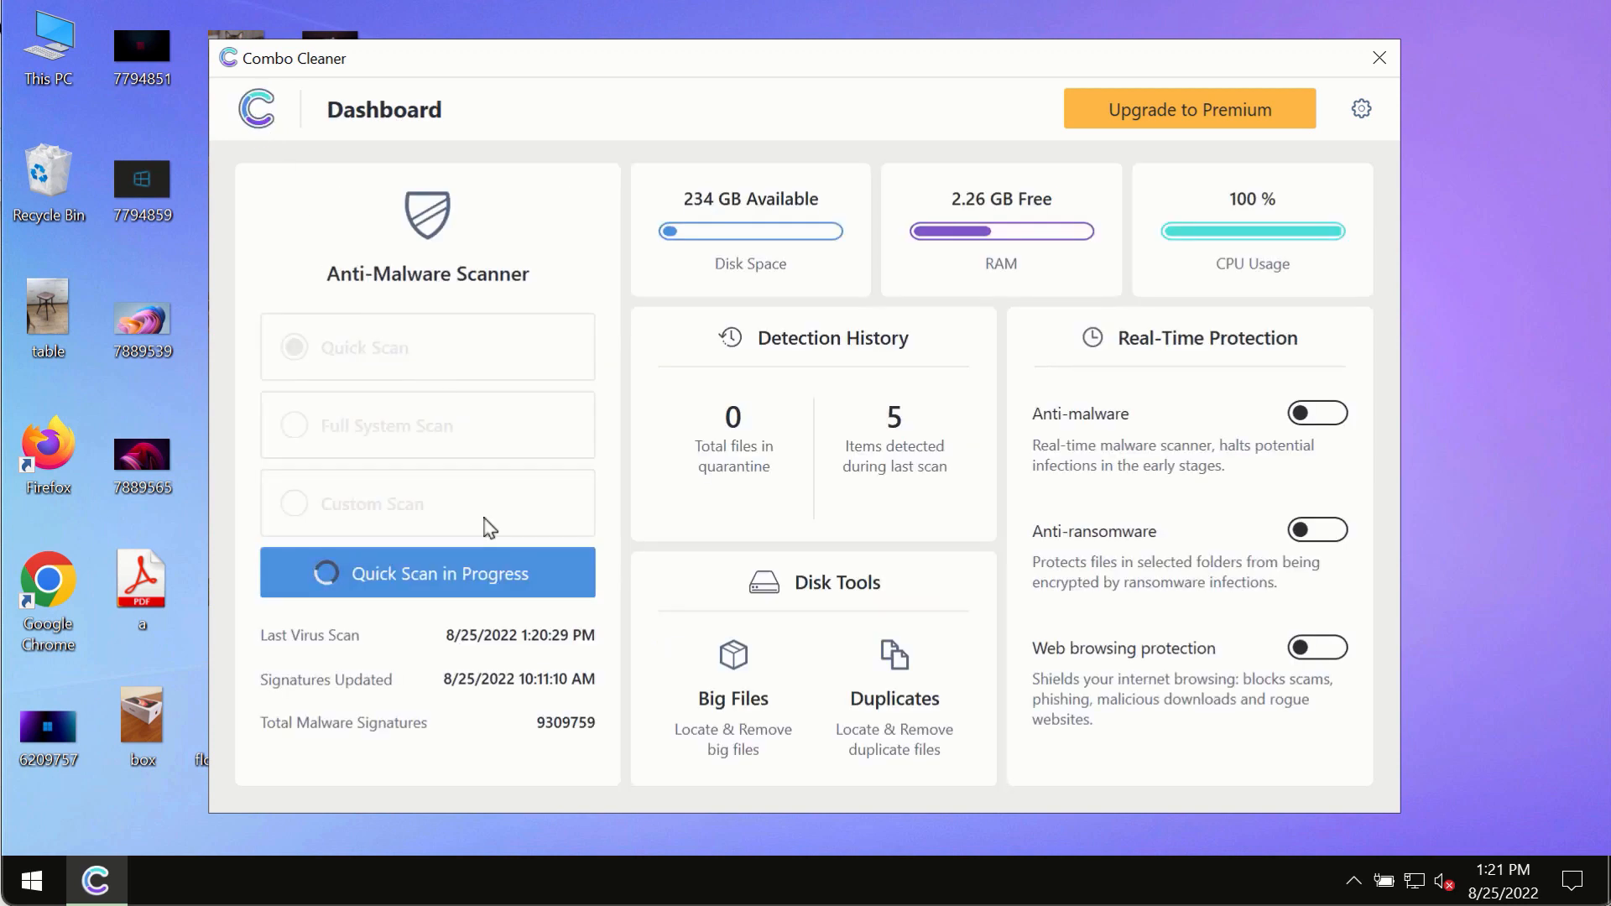
click(428, 572)
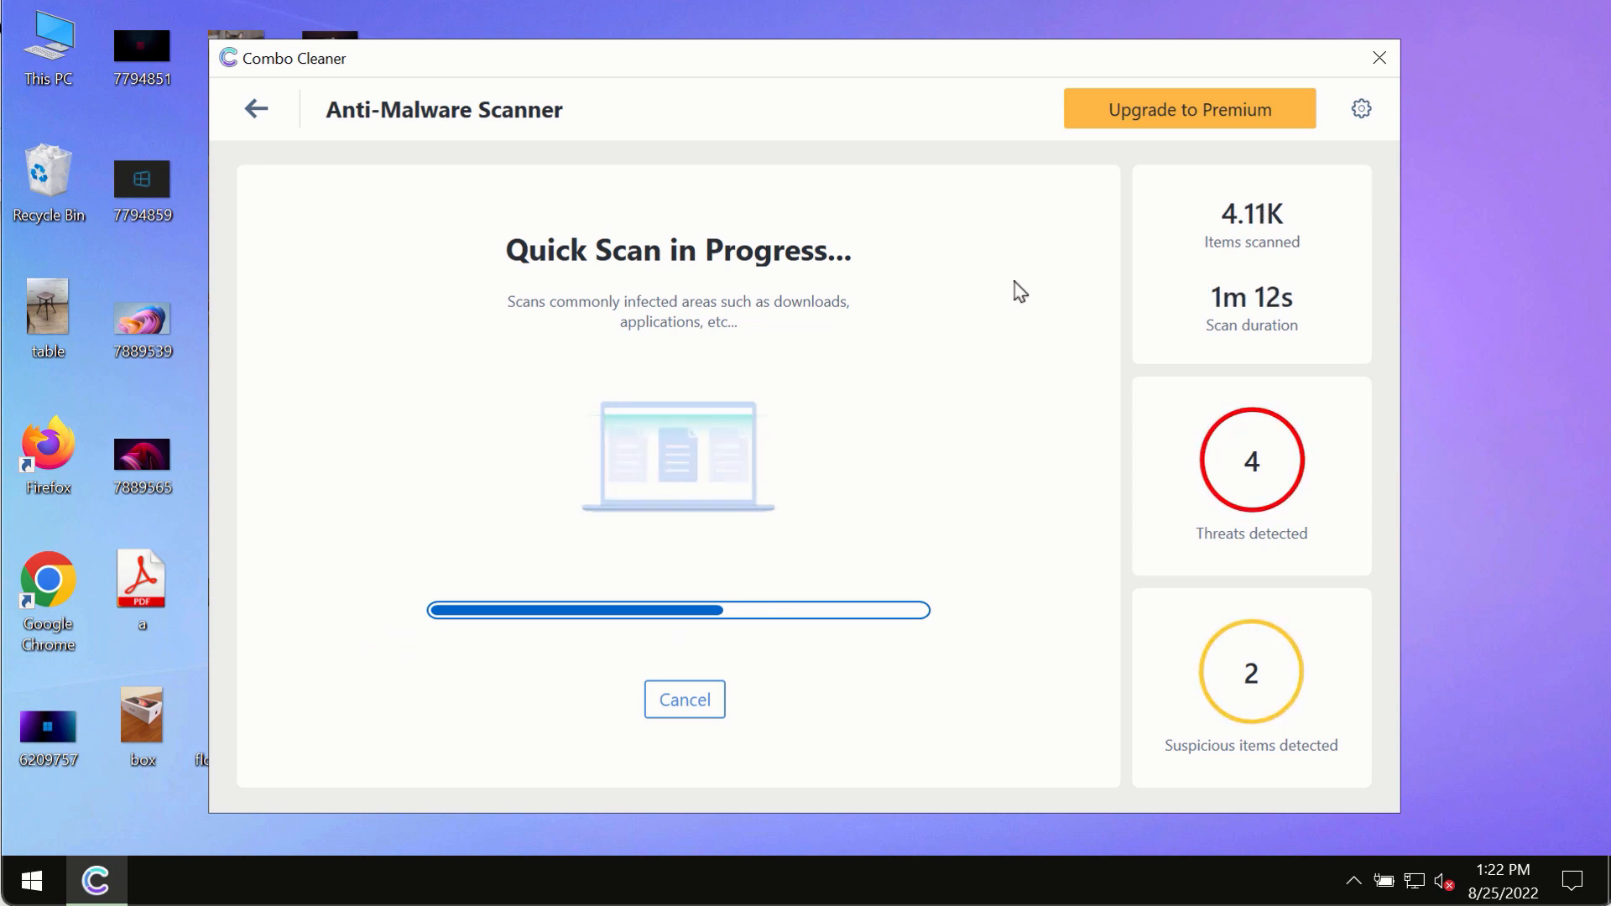
mouse_move(1074, 229)
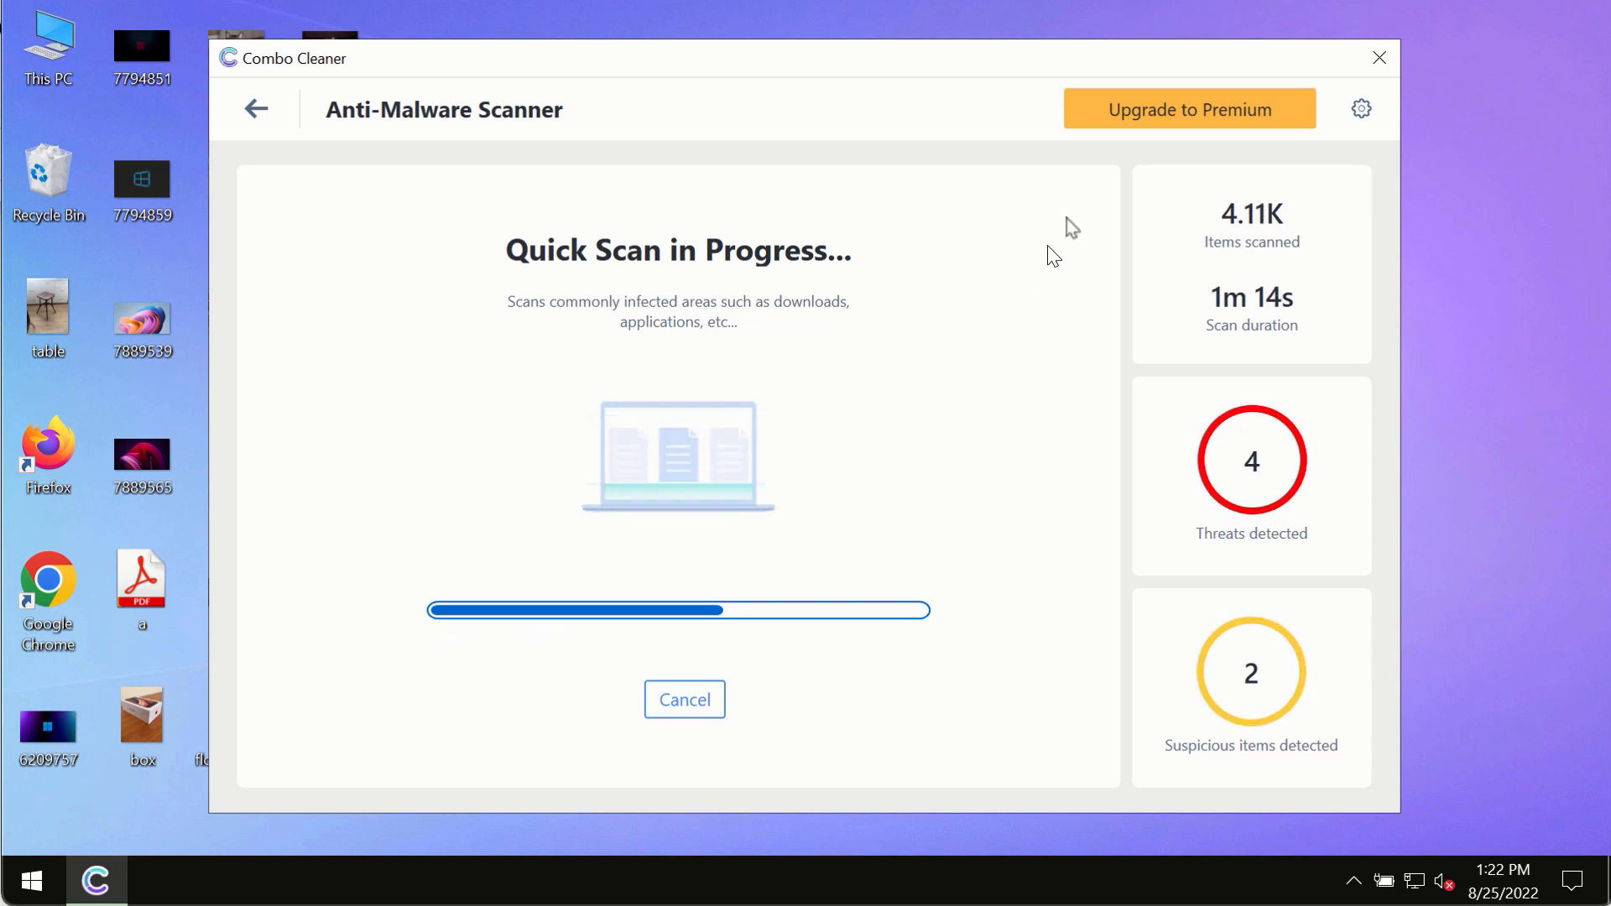
mouse_move(933, 376)
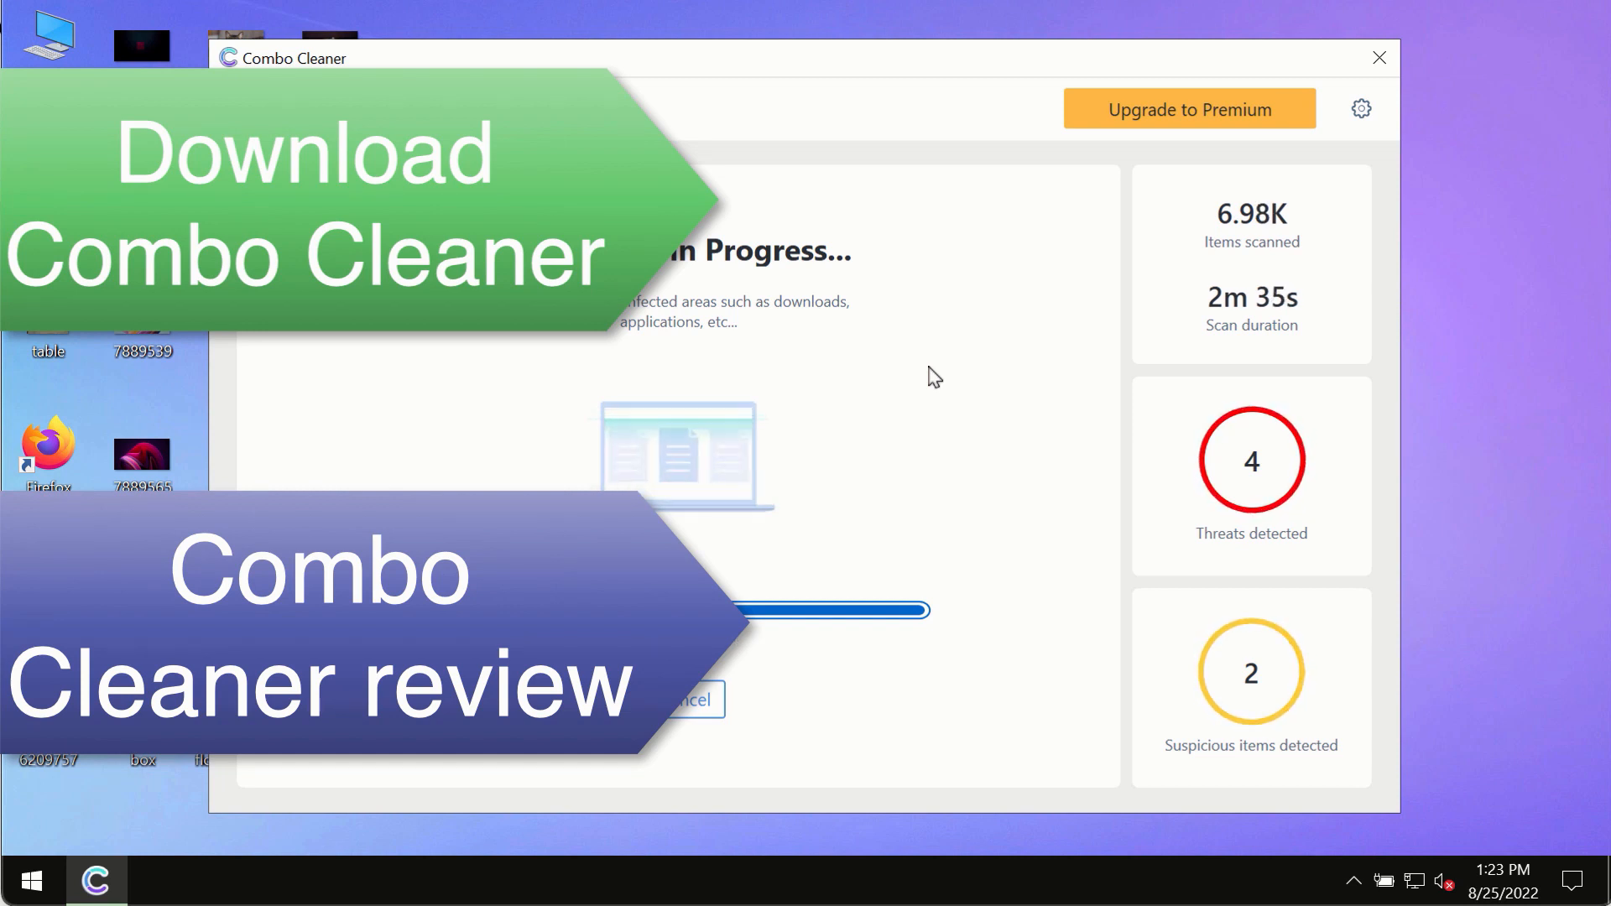
mouse_move(983, 349)
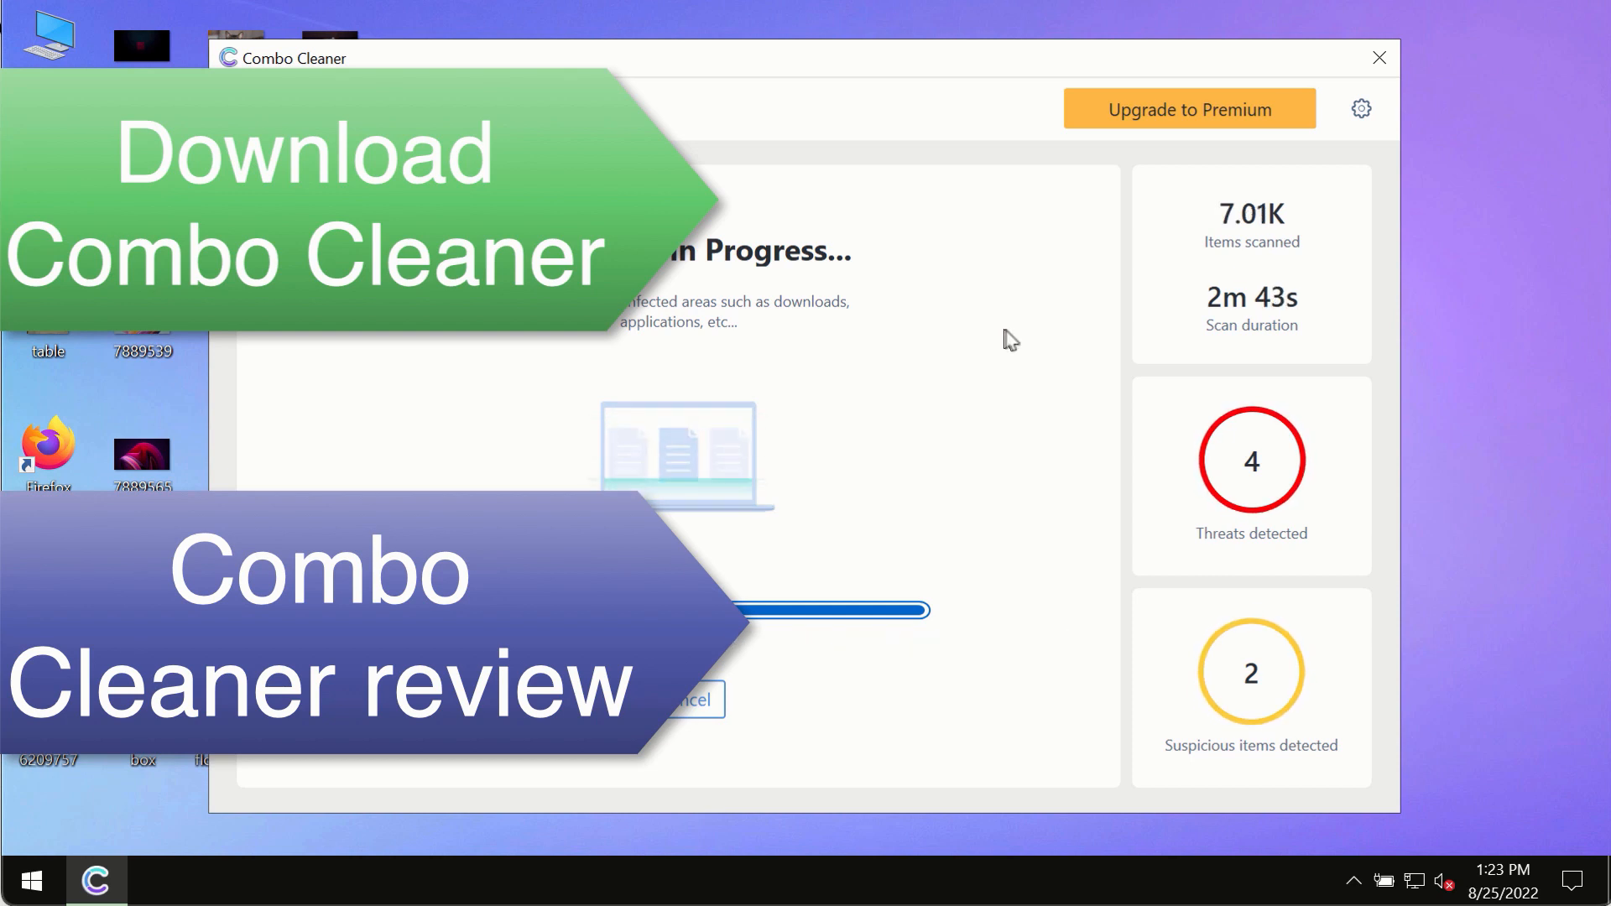
mouse_move(1000, 332)
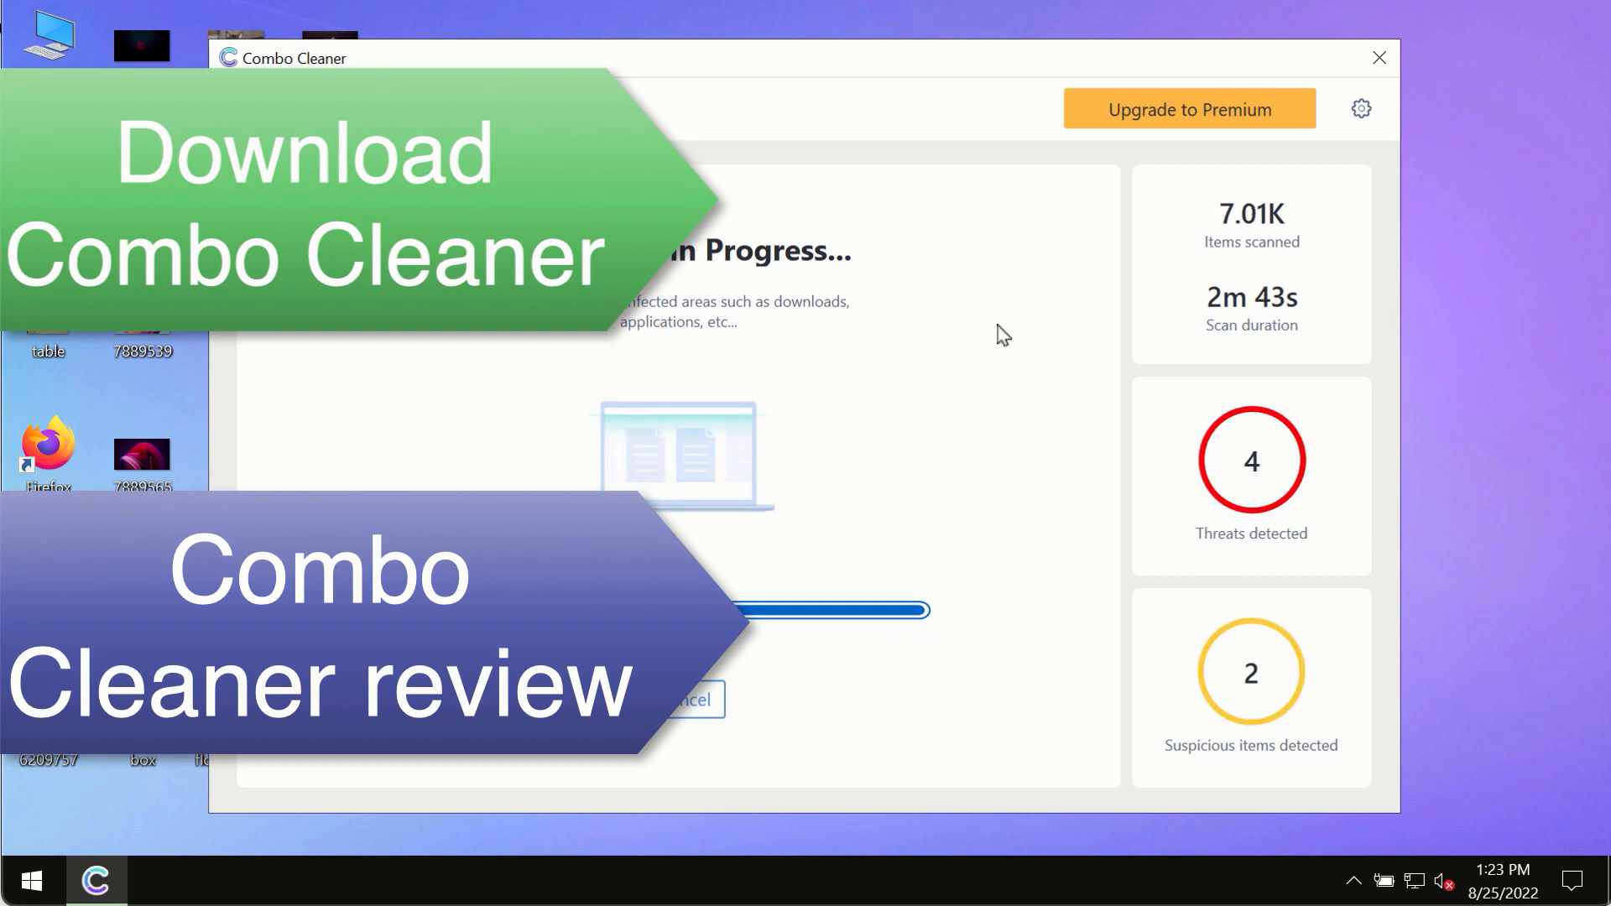